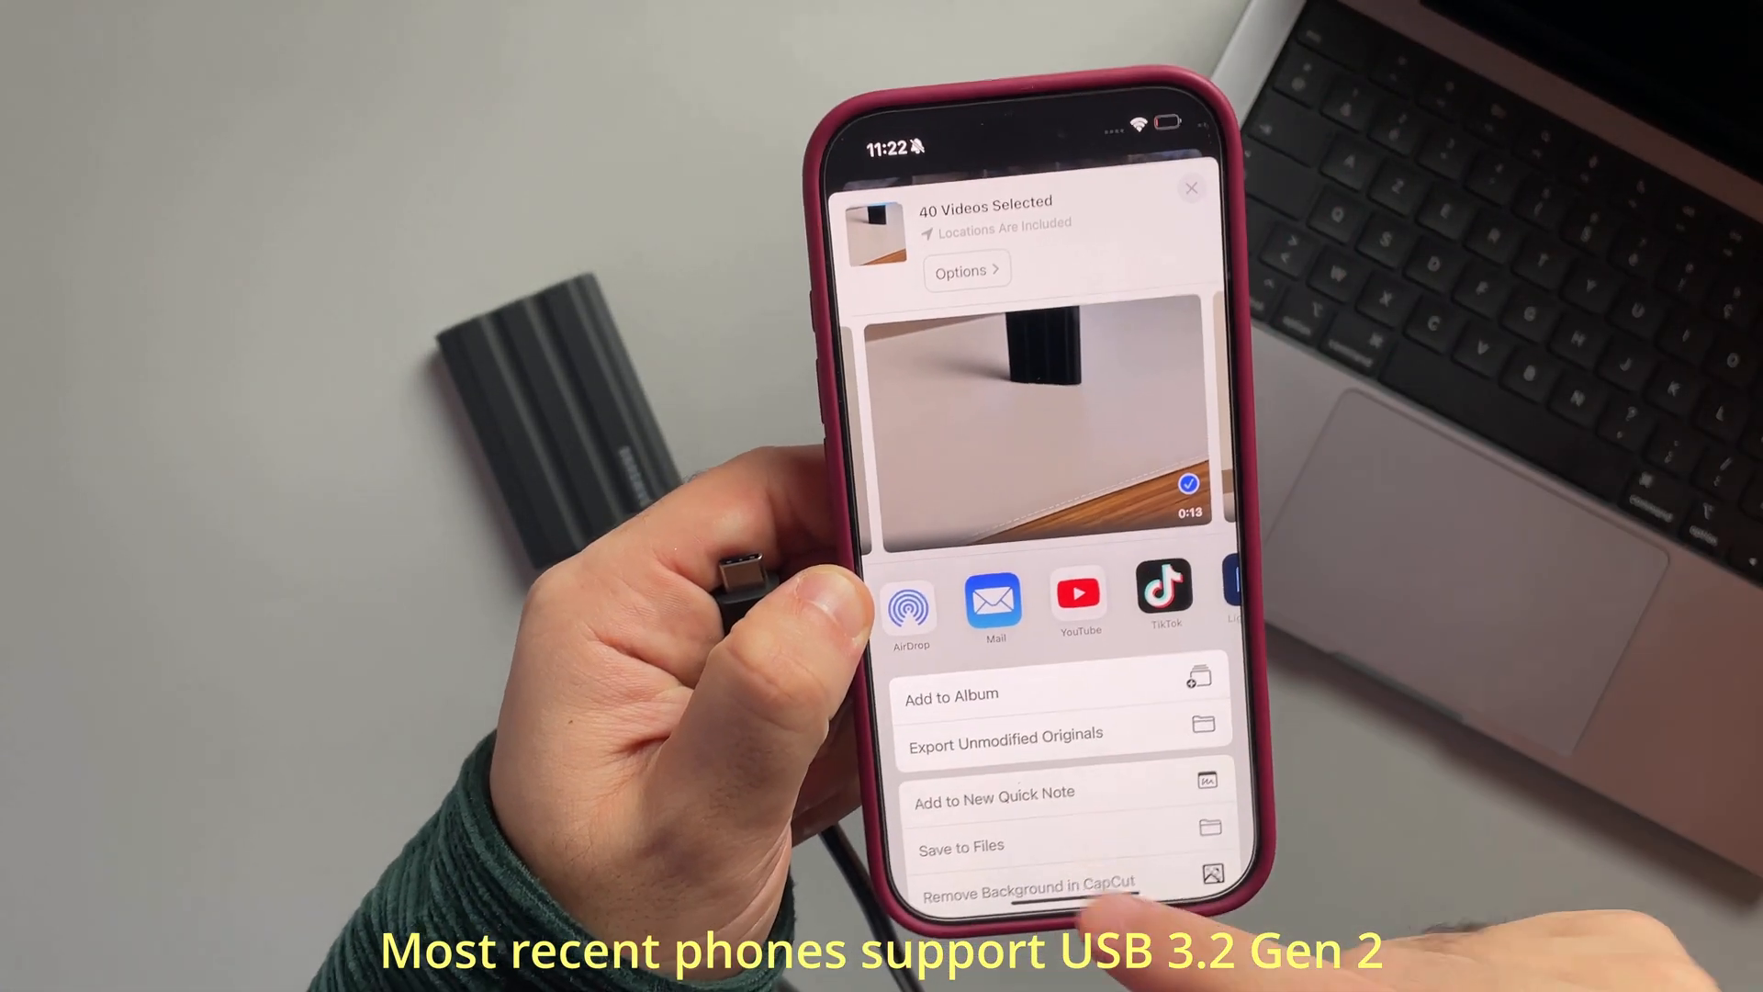
# Step: Save the 40 selected videos to Files and return to the Locations list showing T7 Shield
pyautogui.click(963, 844)
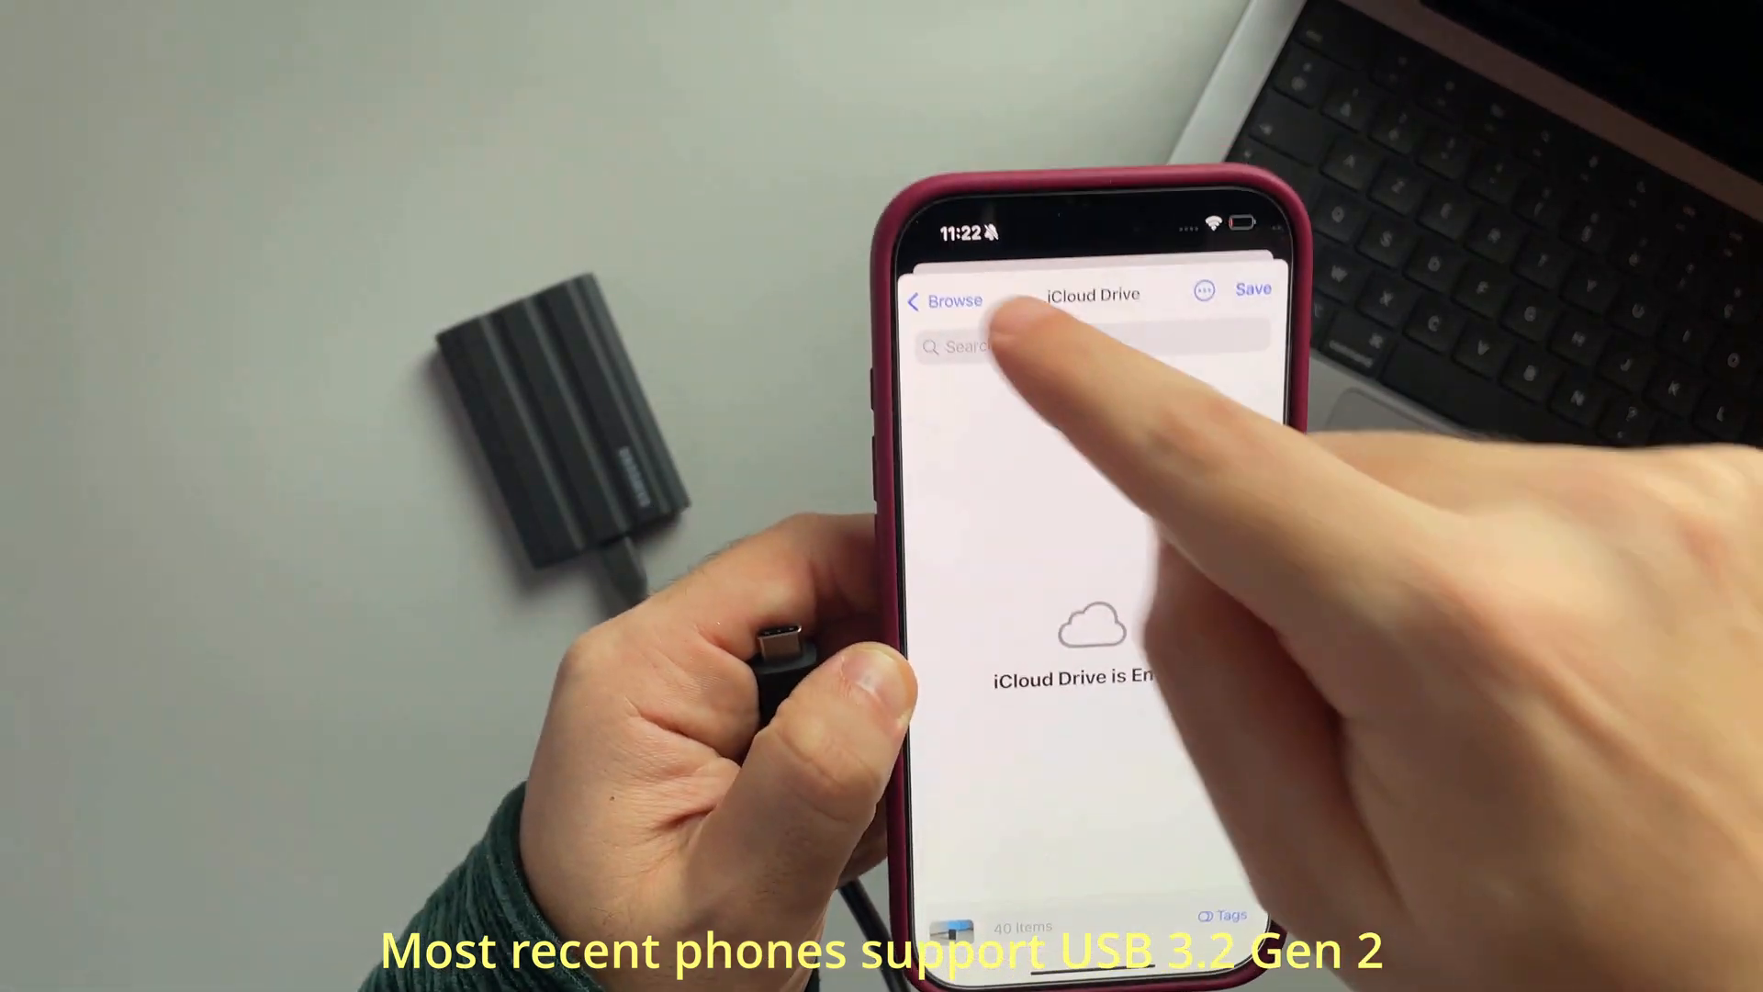
pyautogui.click(937, 297)
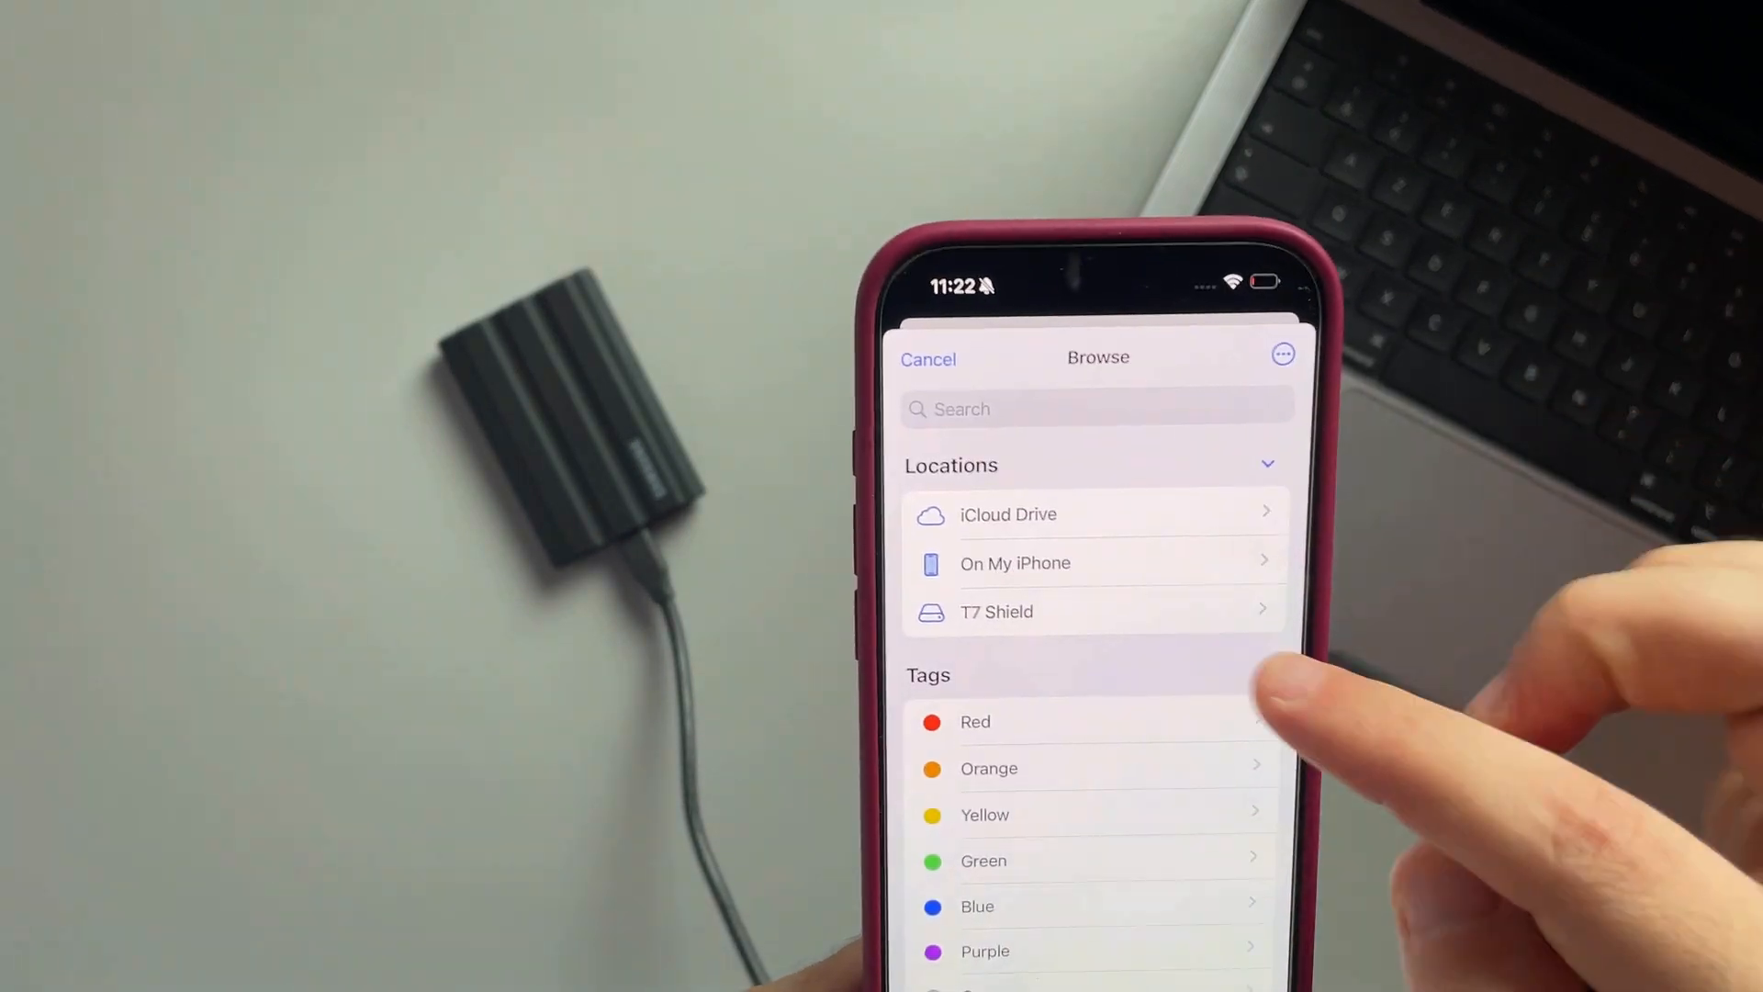
# Step: Open the T7 Shield drive and its T7 folder listing IMG_2020 through IMG_2033
pyautogui.click(995, 612)
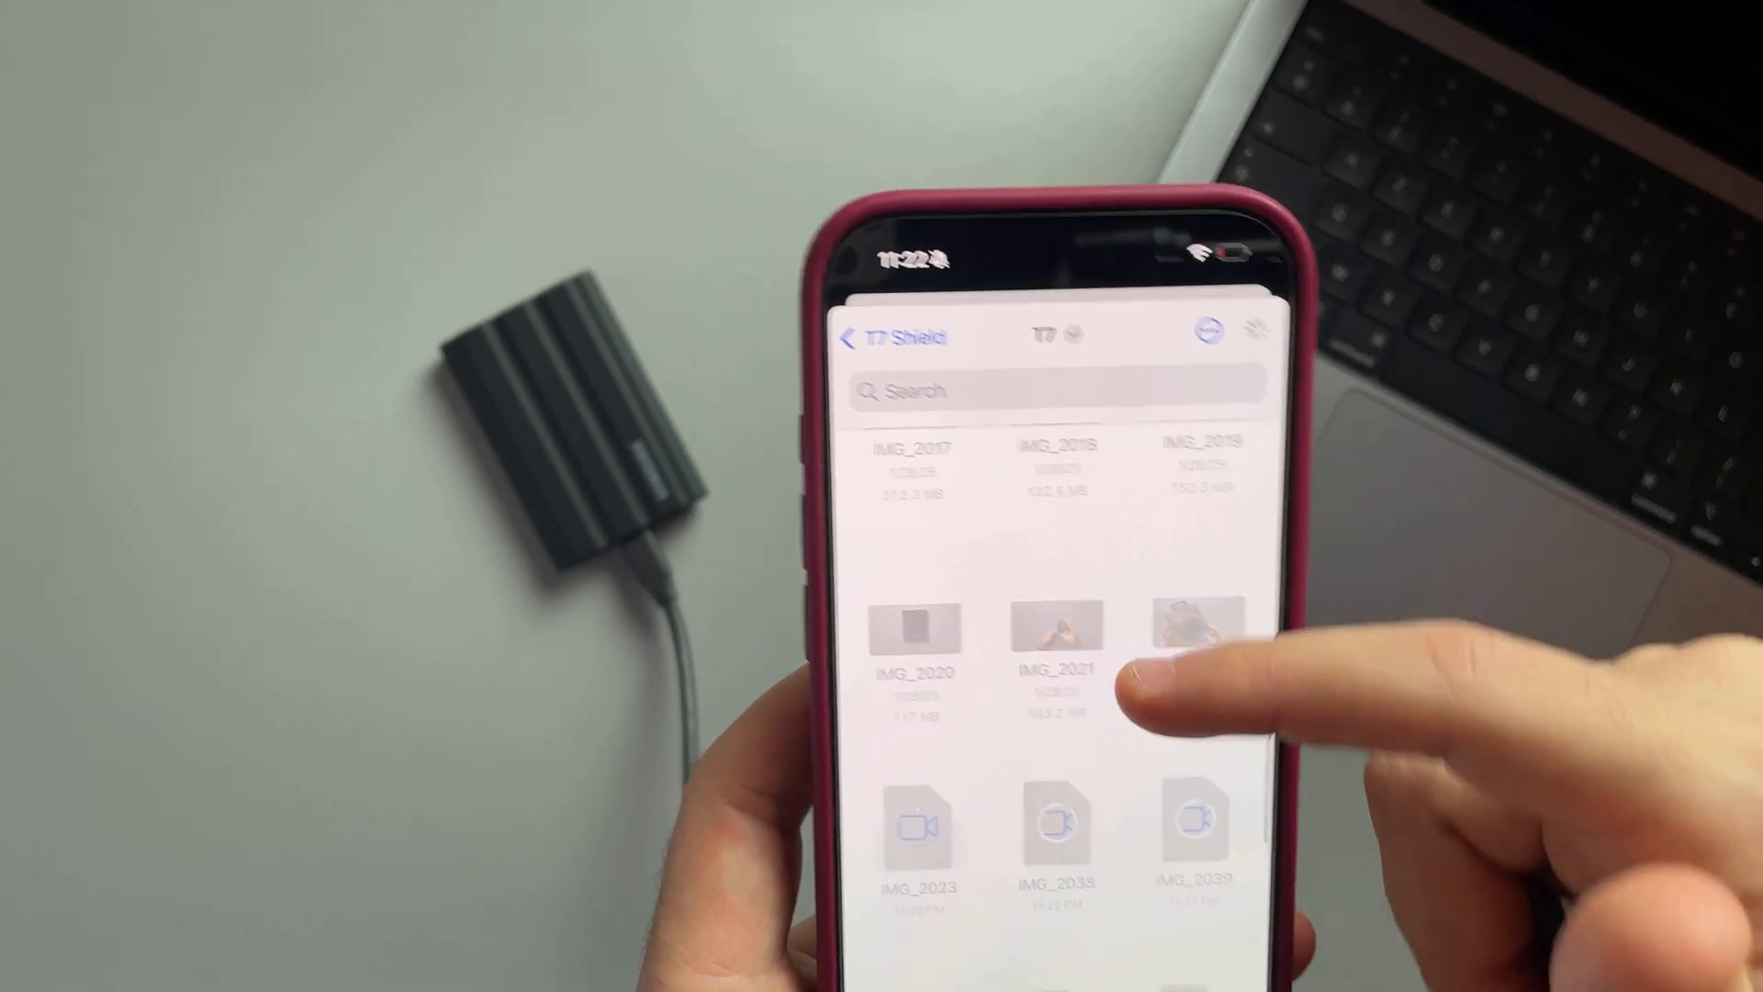
pyautogui.scroll(-3)
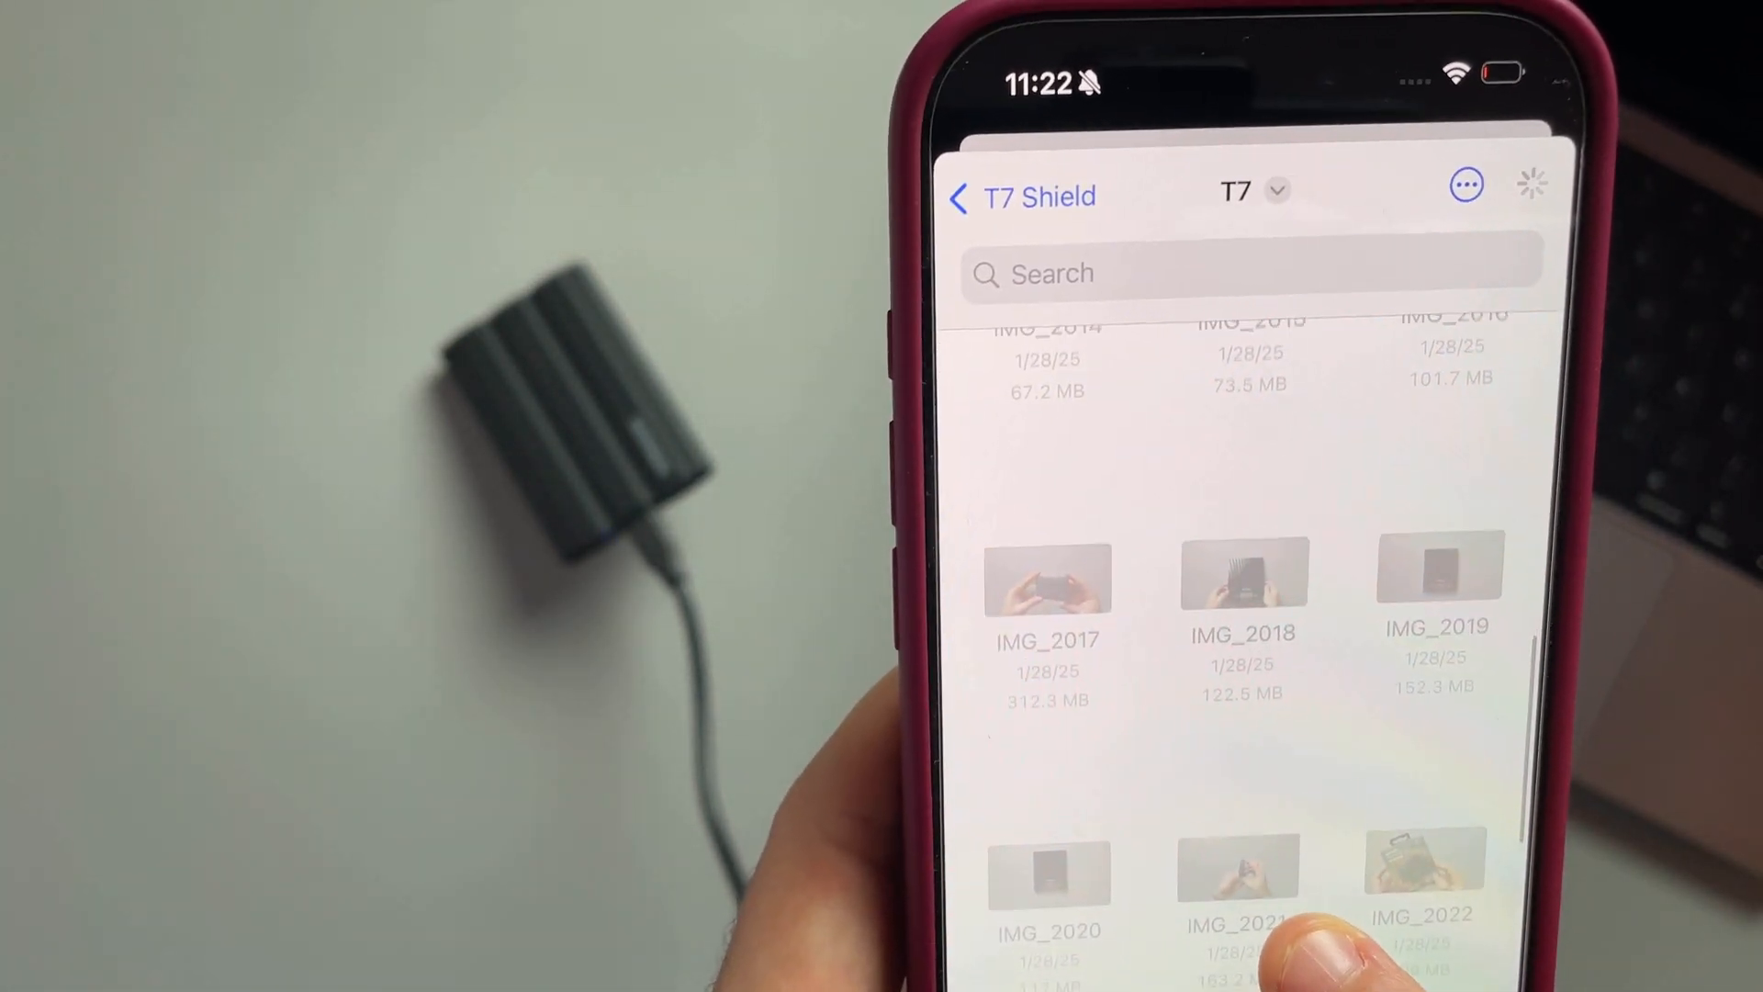
pyautogui.scroll(-3)
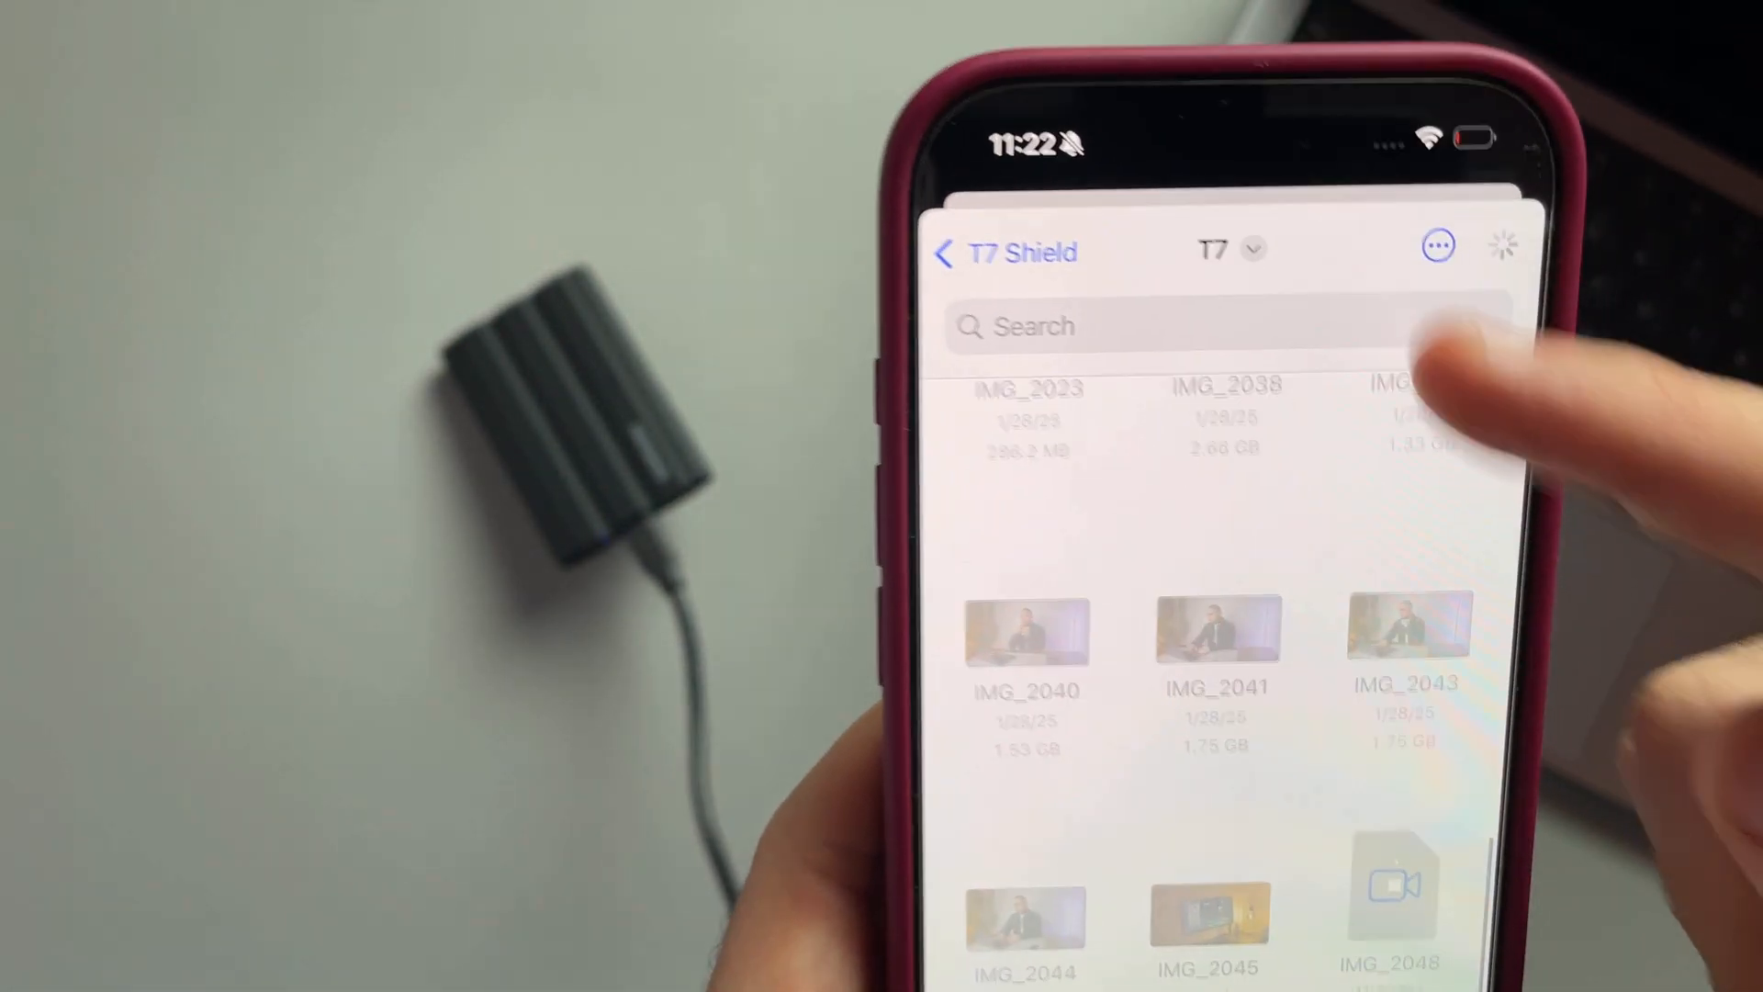
pyautogui.scroll(-3)
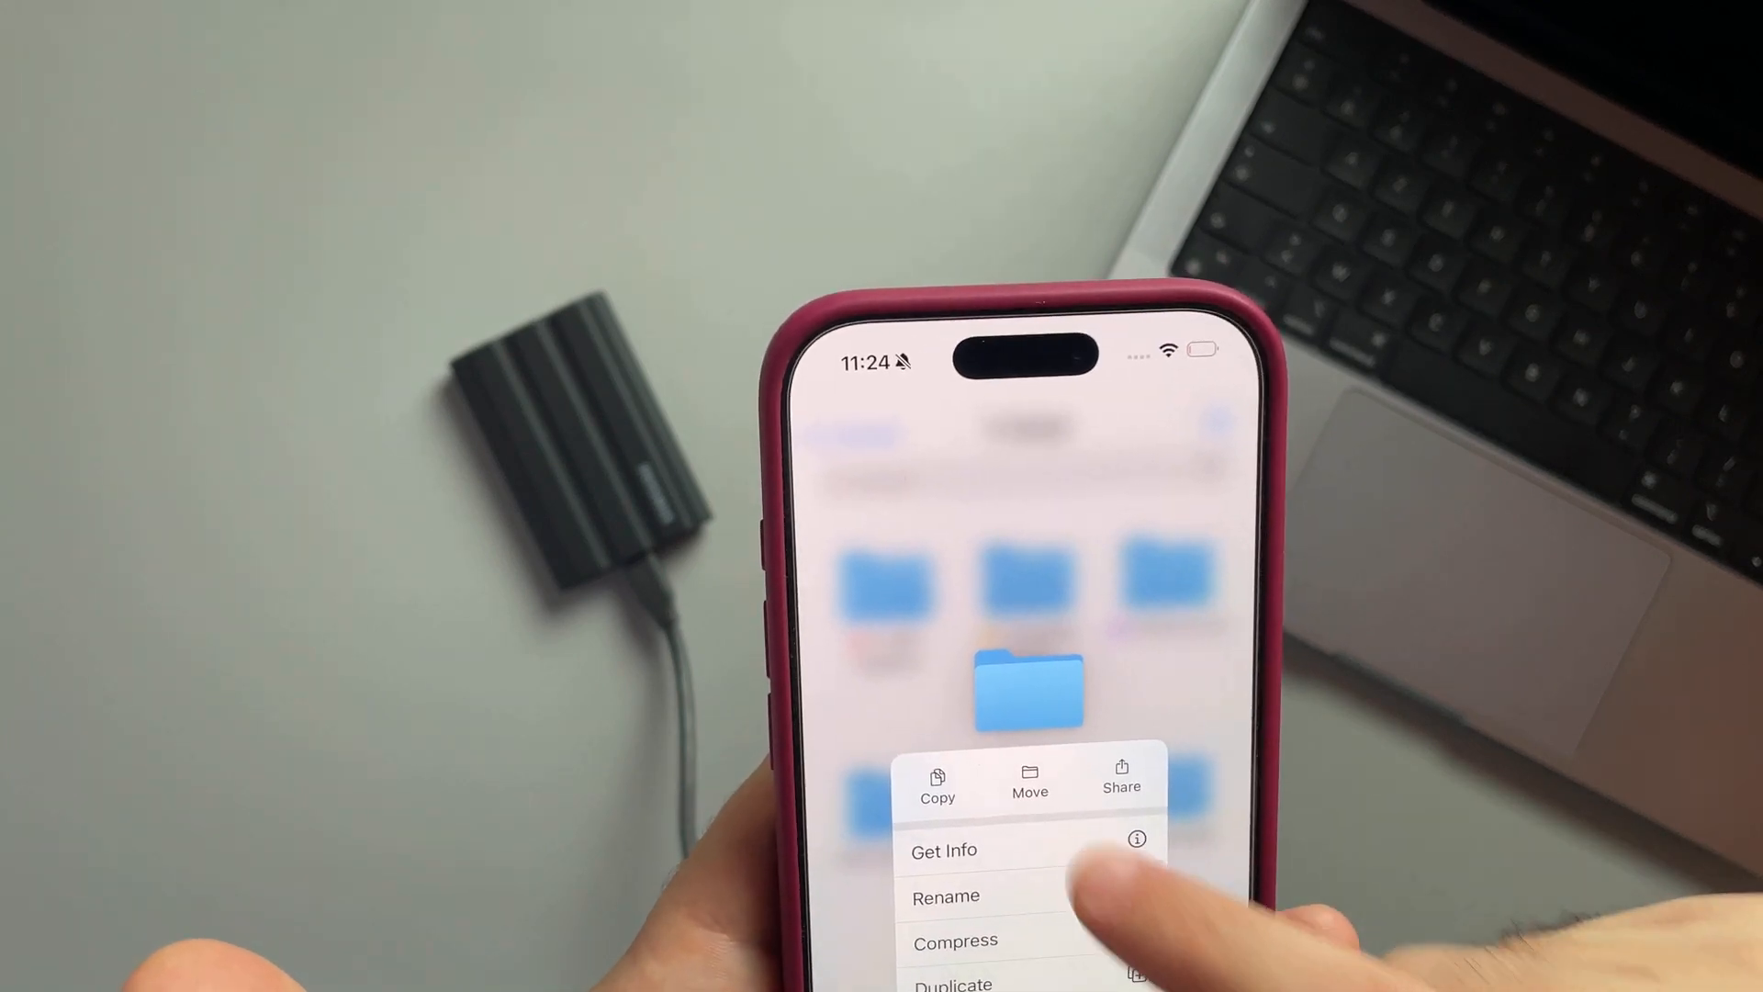
# Step: Bring up the folder's context menu with Copy, Move, Share, Get Info and Rename
pyautogui.click(946, 850)
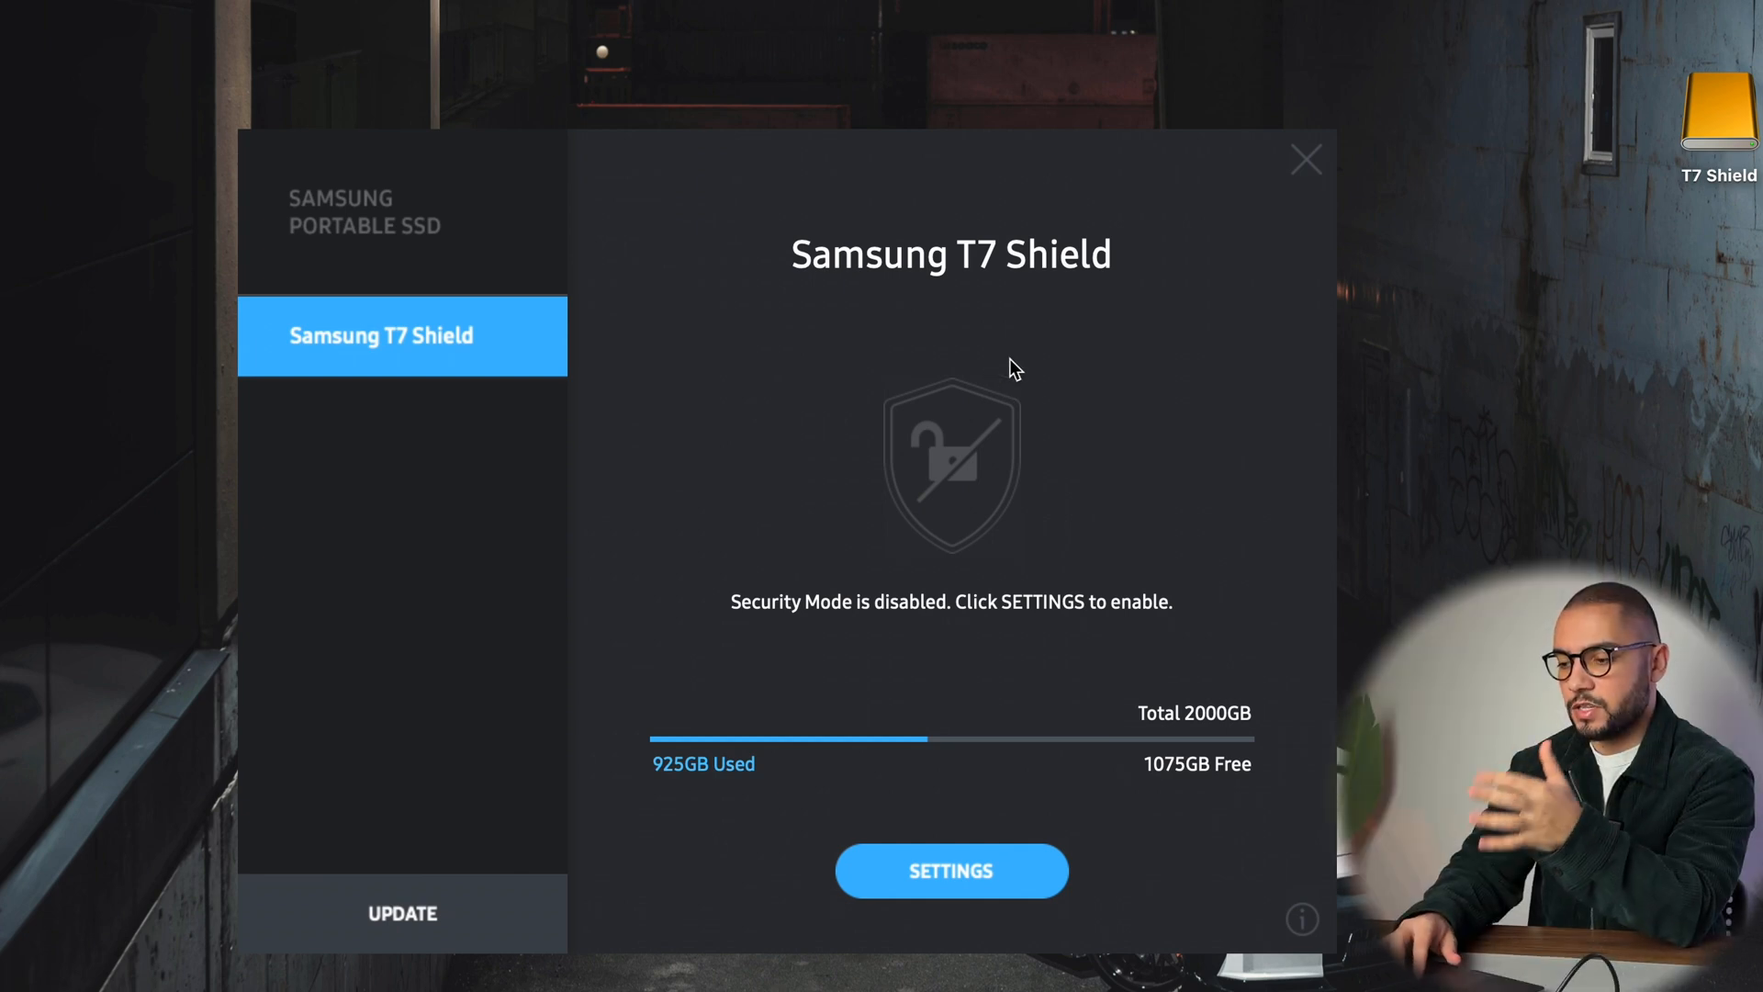
pyautogui.moveTo(1010, 400)
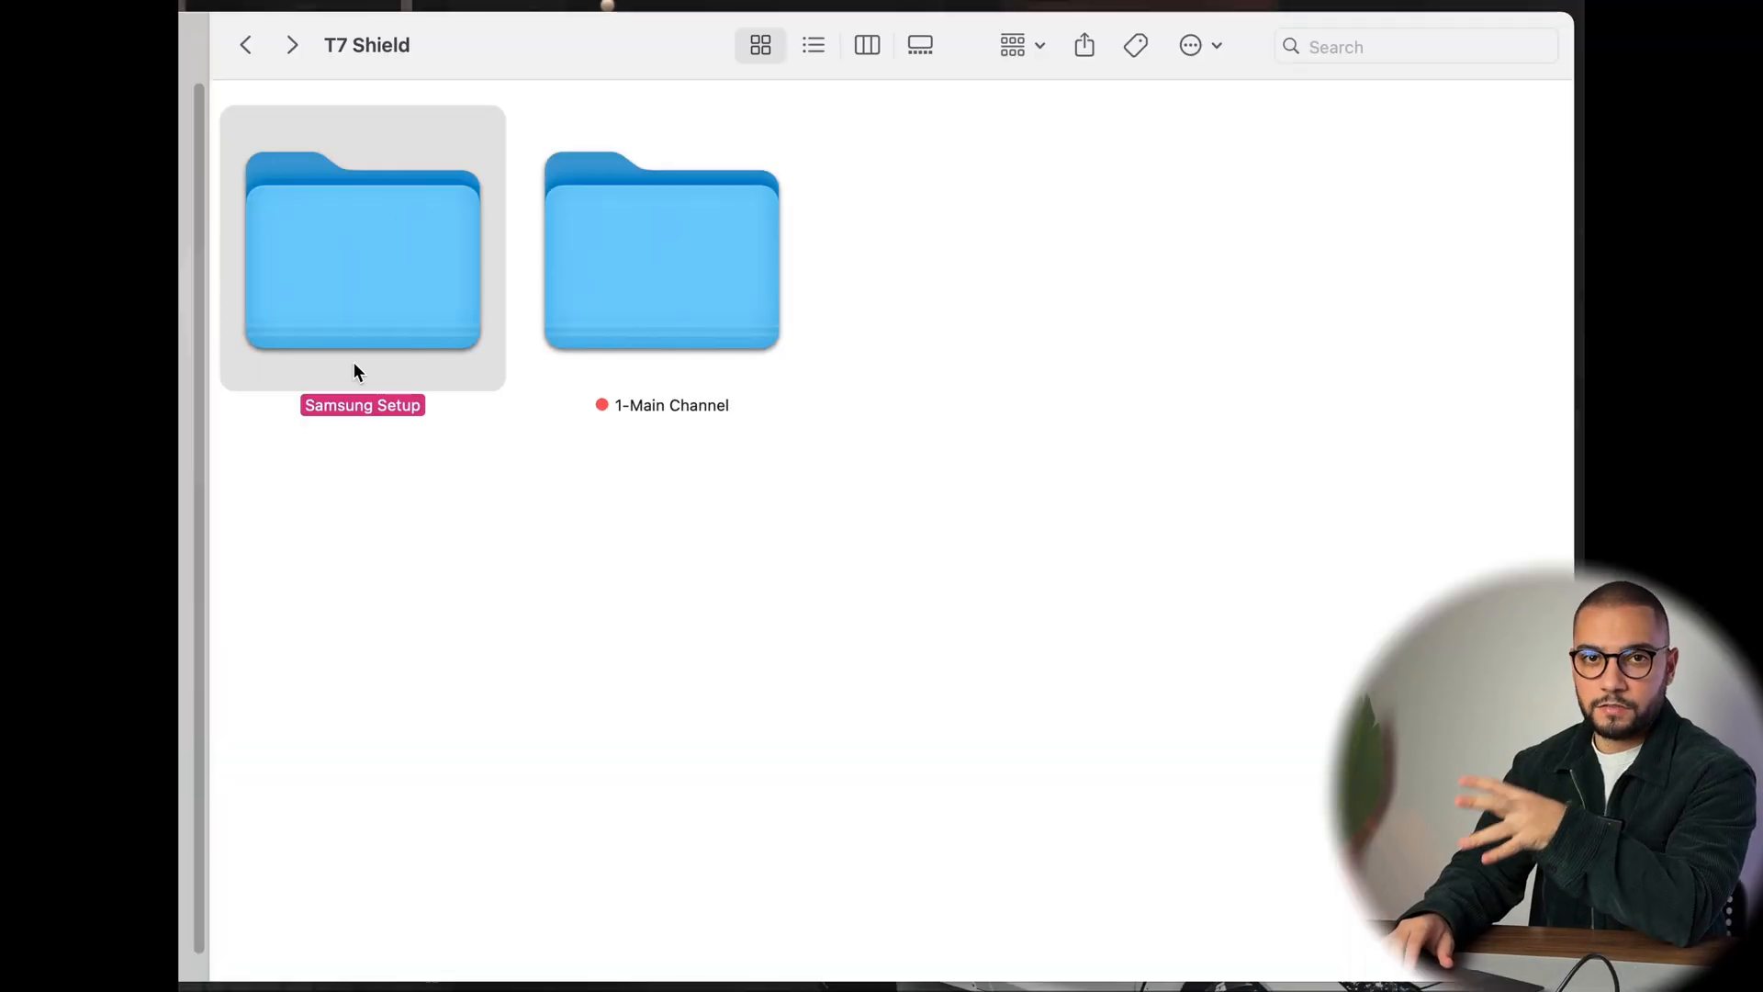
# Step: Launch the Samsung software from the Setup folder and view the T7 Shield's security settings
pyautogui.doubleClick(362, 257)
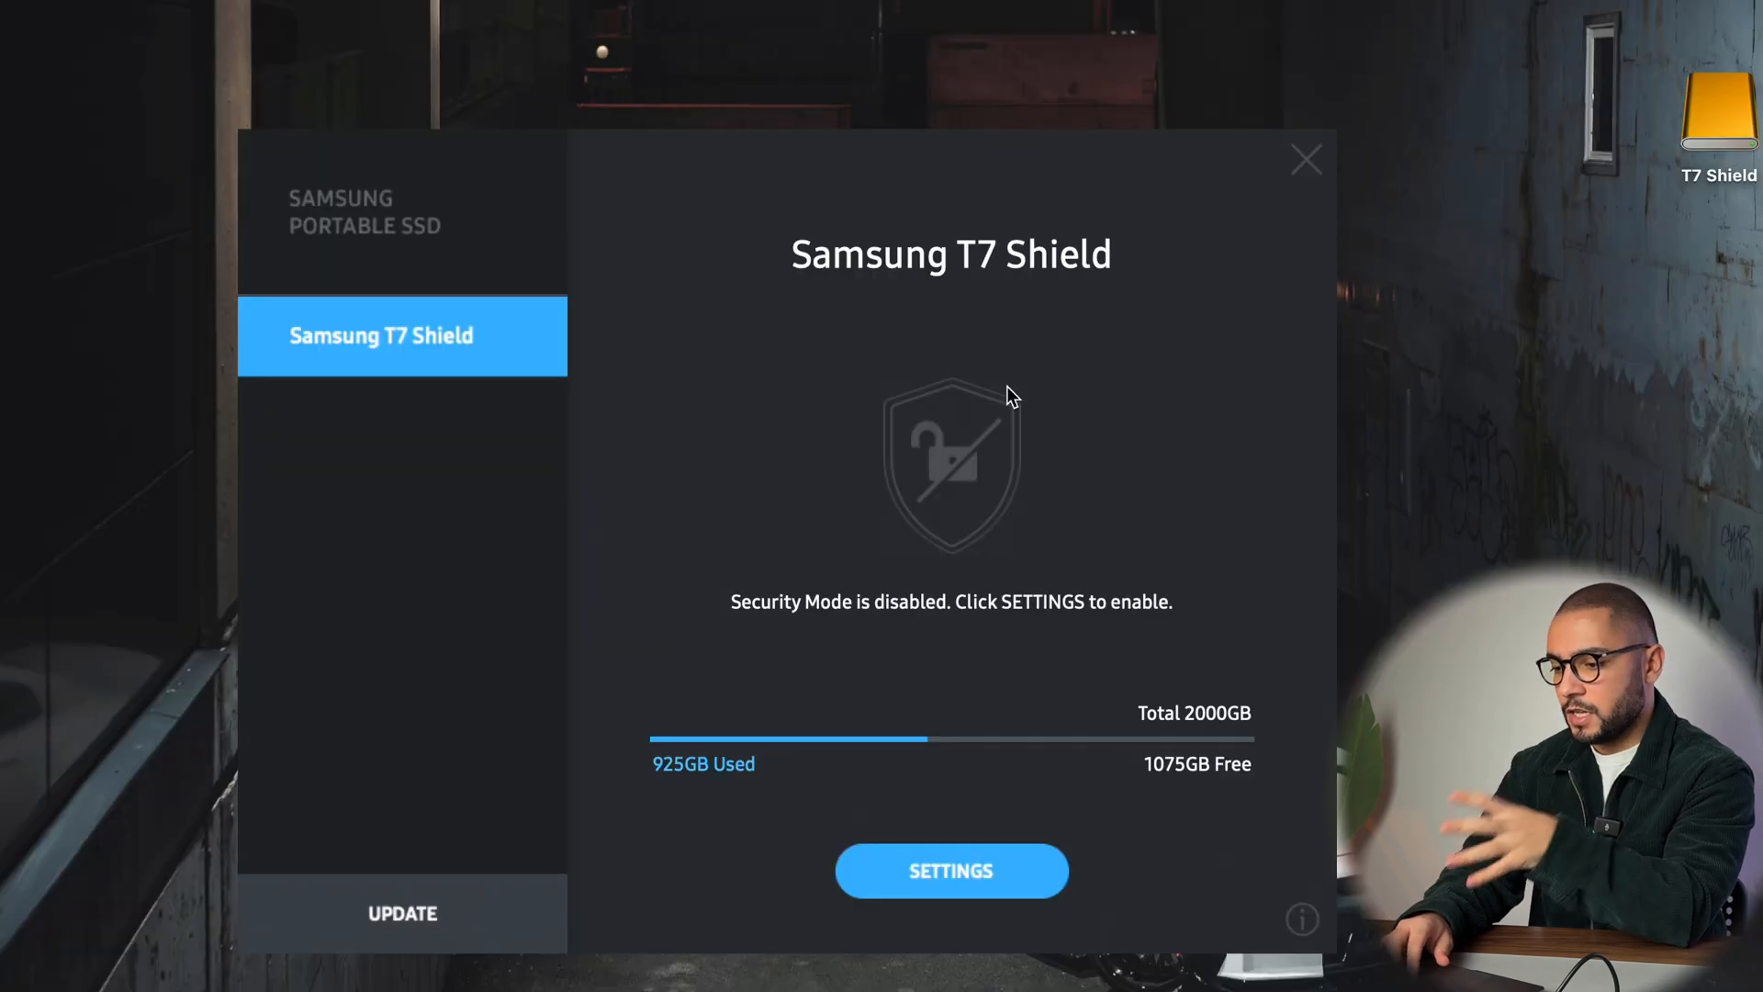
pyautogui.moveTo(690, 778)
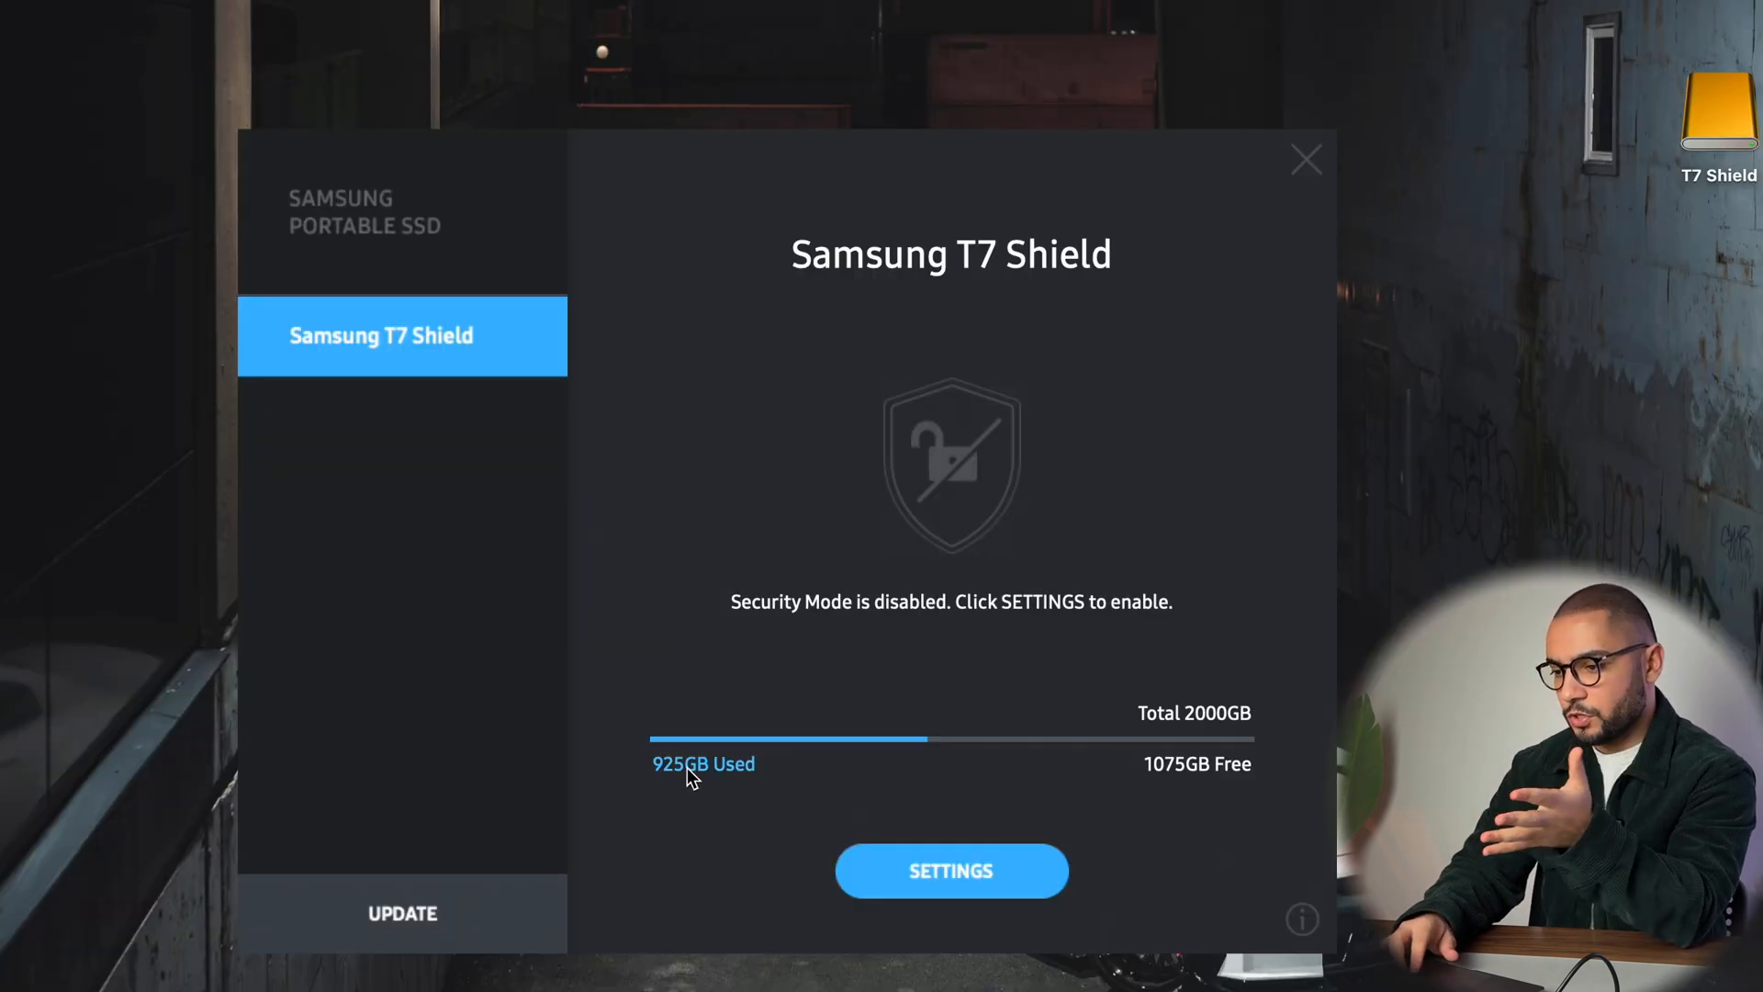
pyautogui.moveTo(1113, 768)
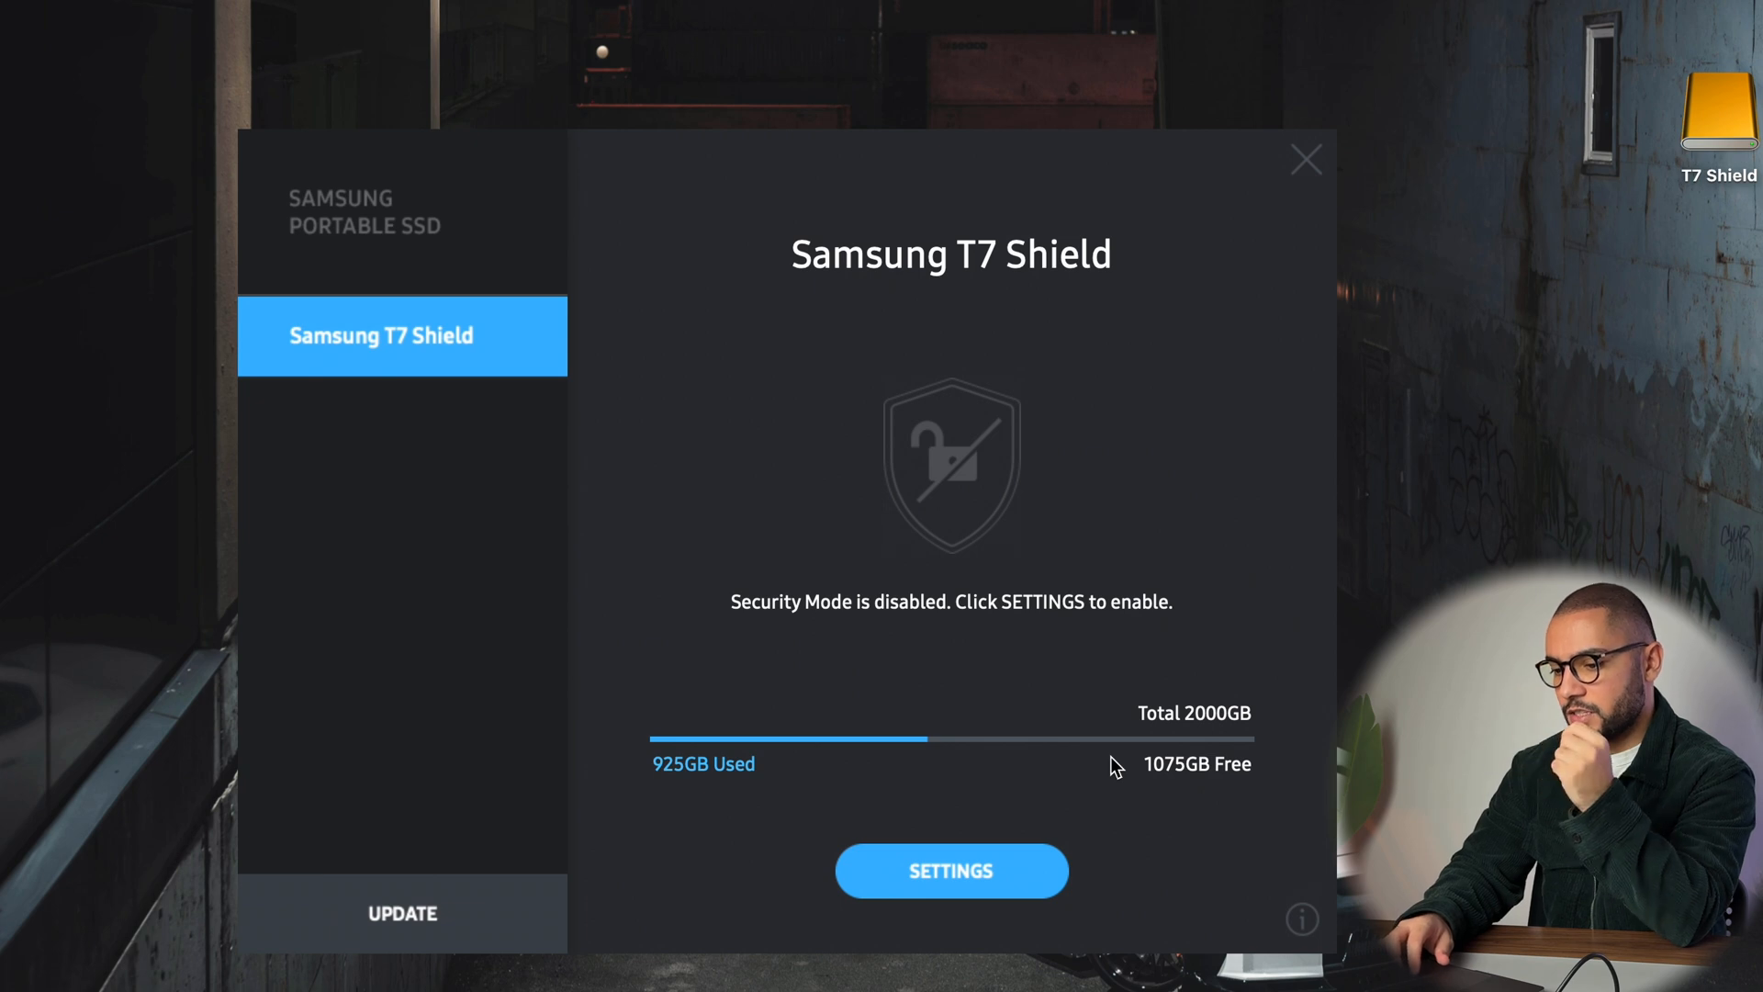
pyautogui.moveTo(433, 858)
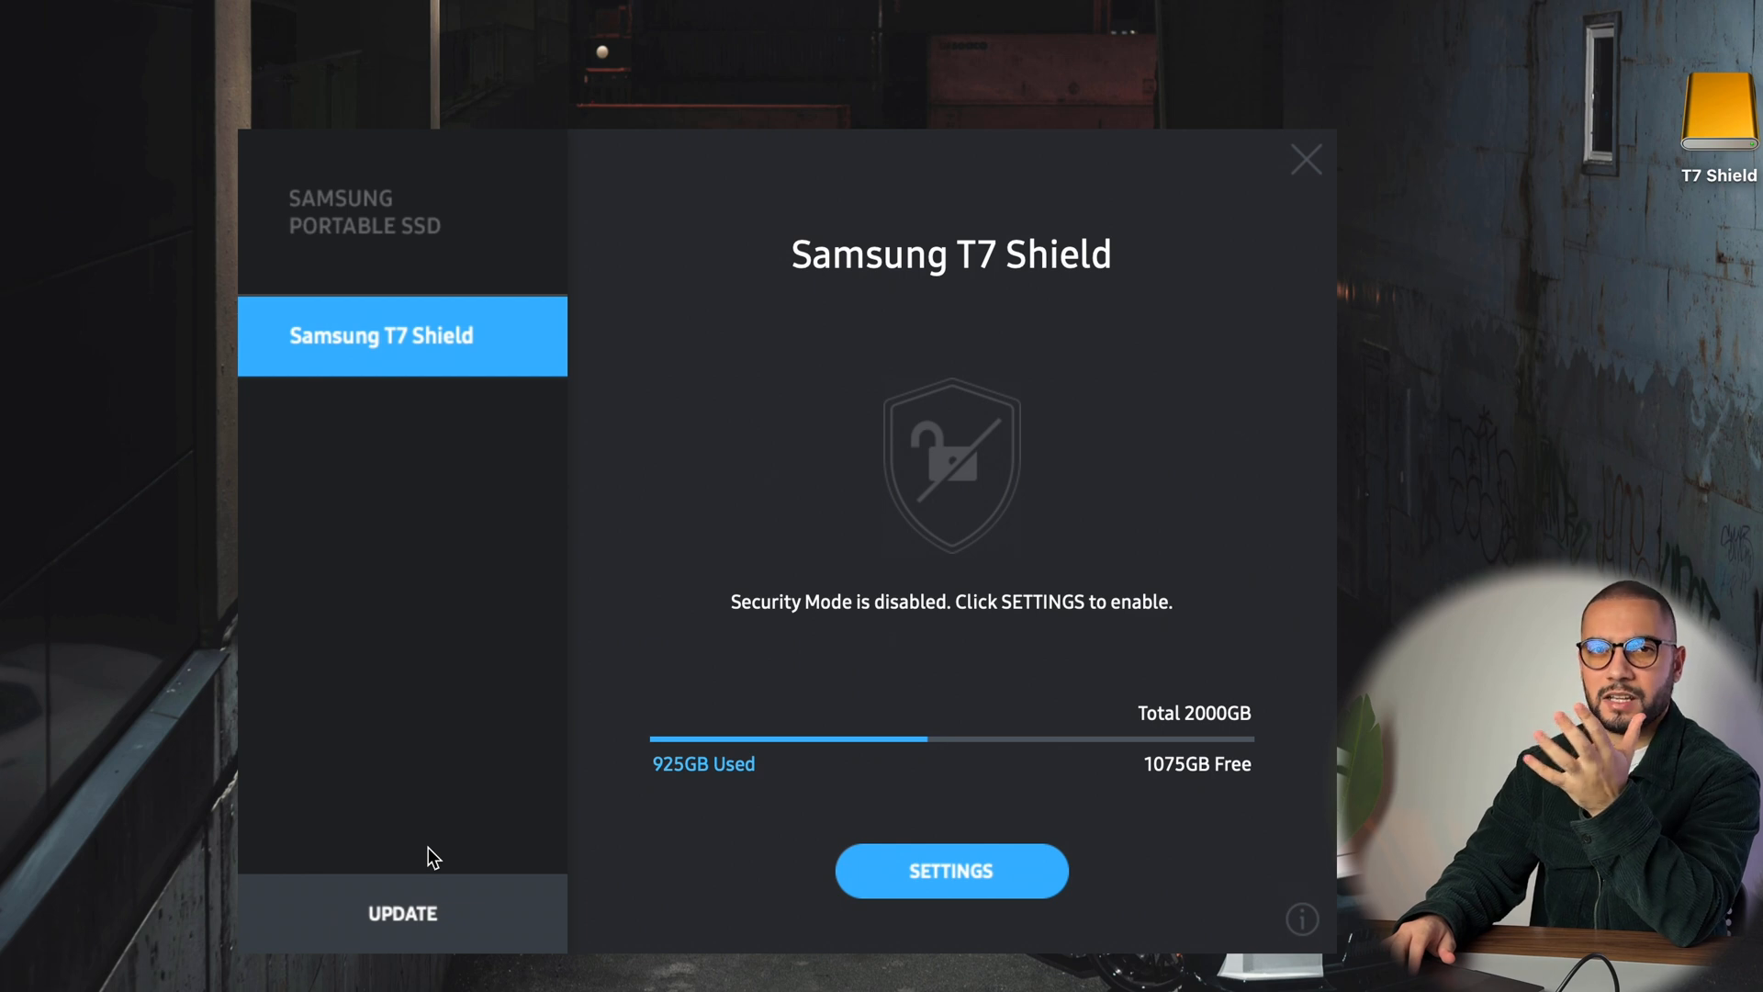
pyautogui.moveTo(972, 807)
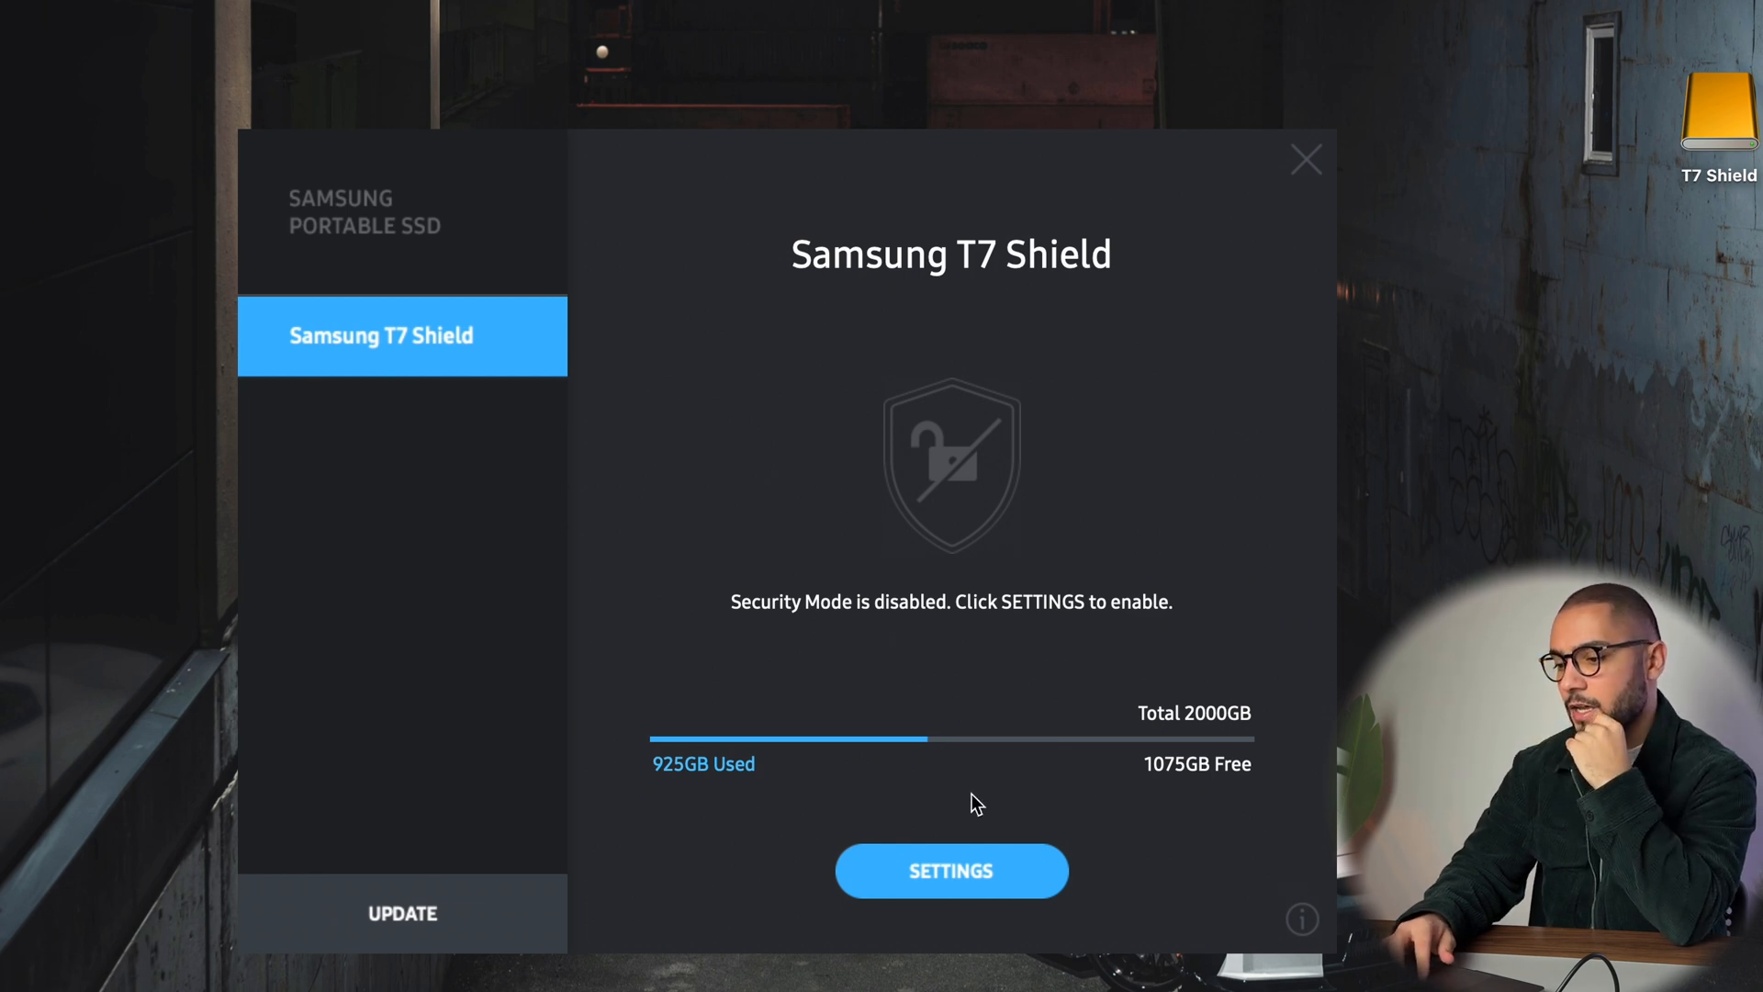
pyautogui.moveTo(1027, 838)
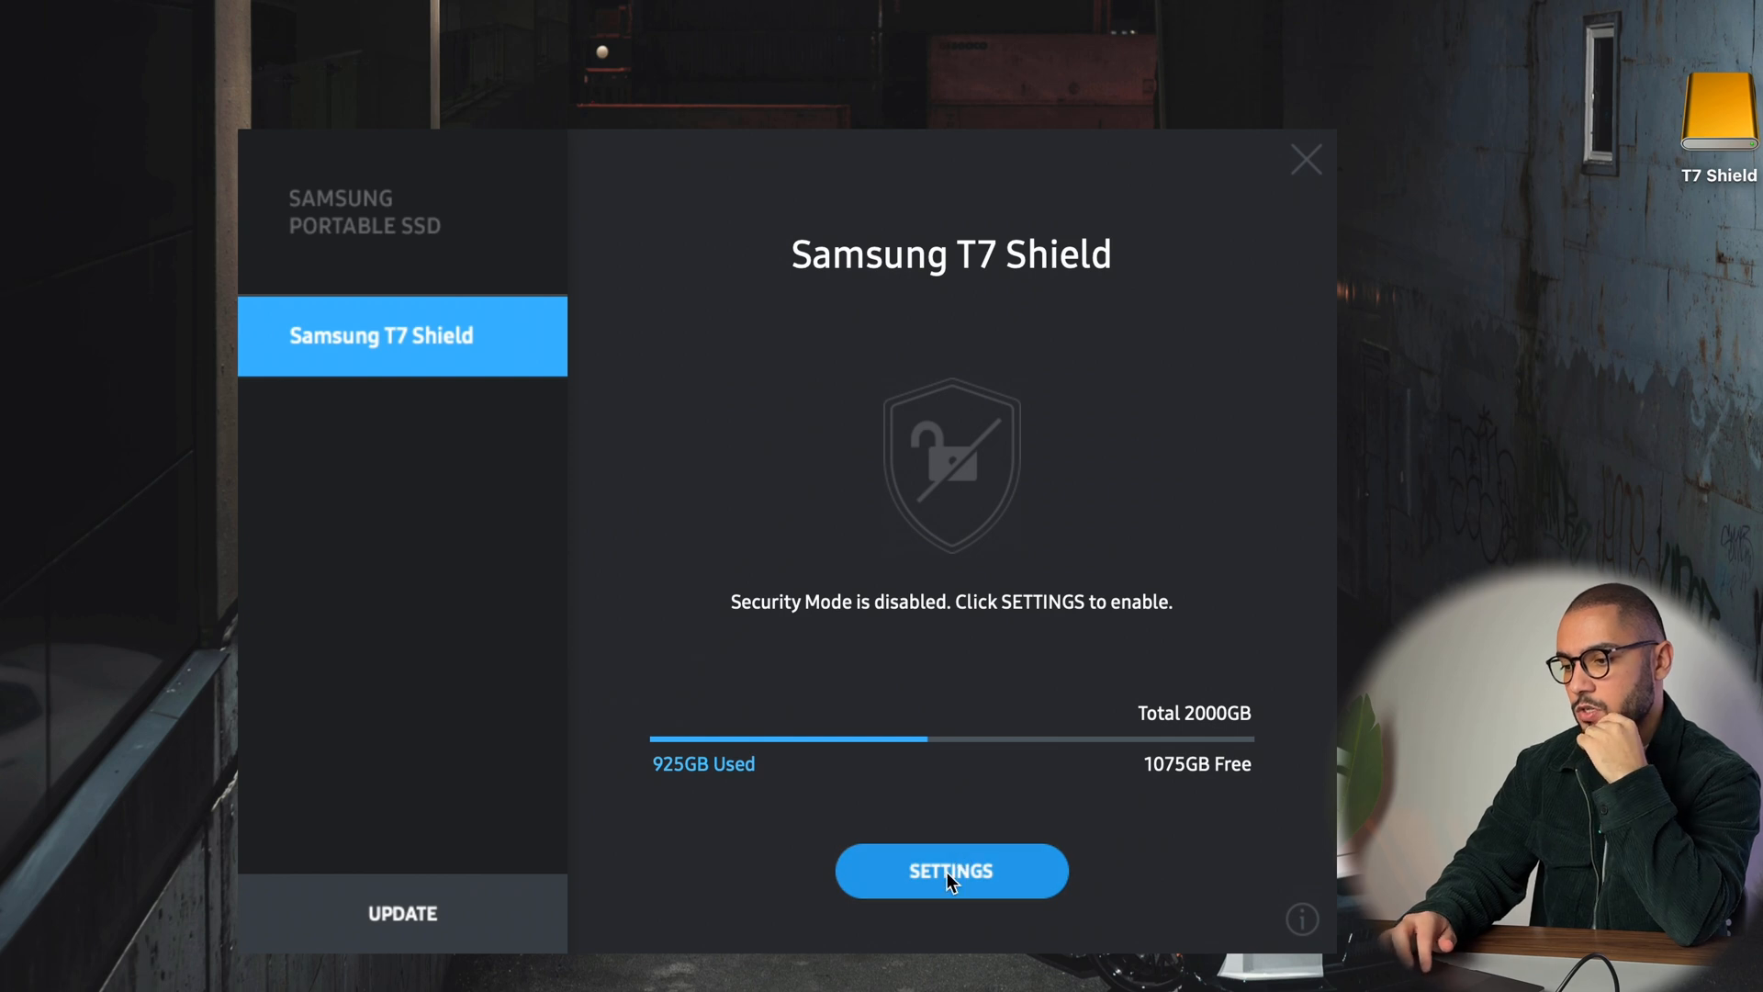
pyautogui.click(952, 871)
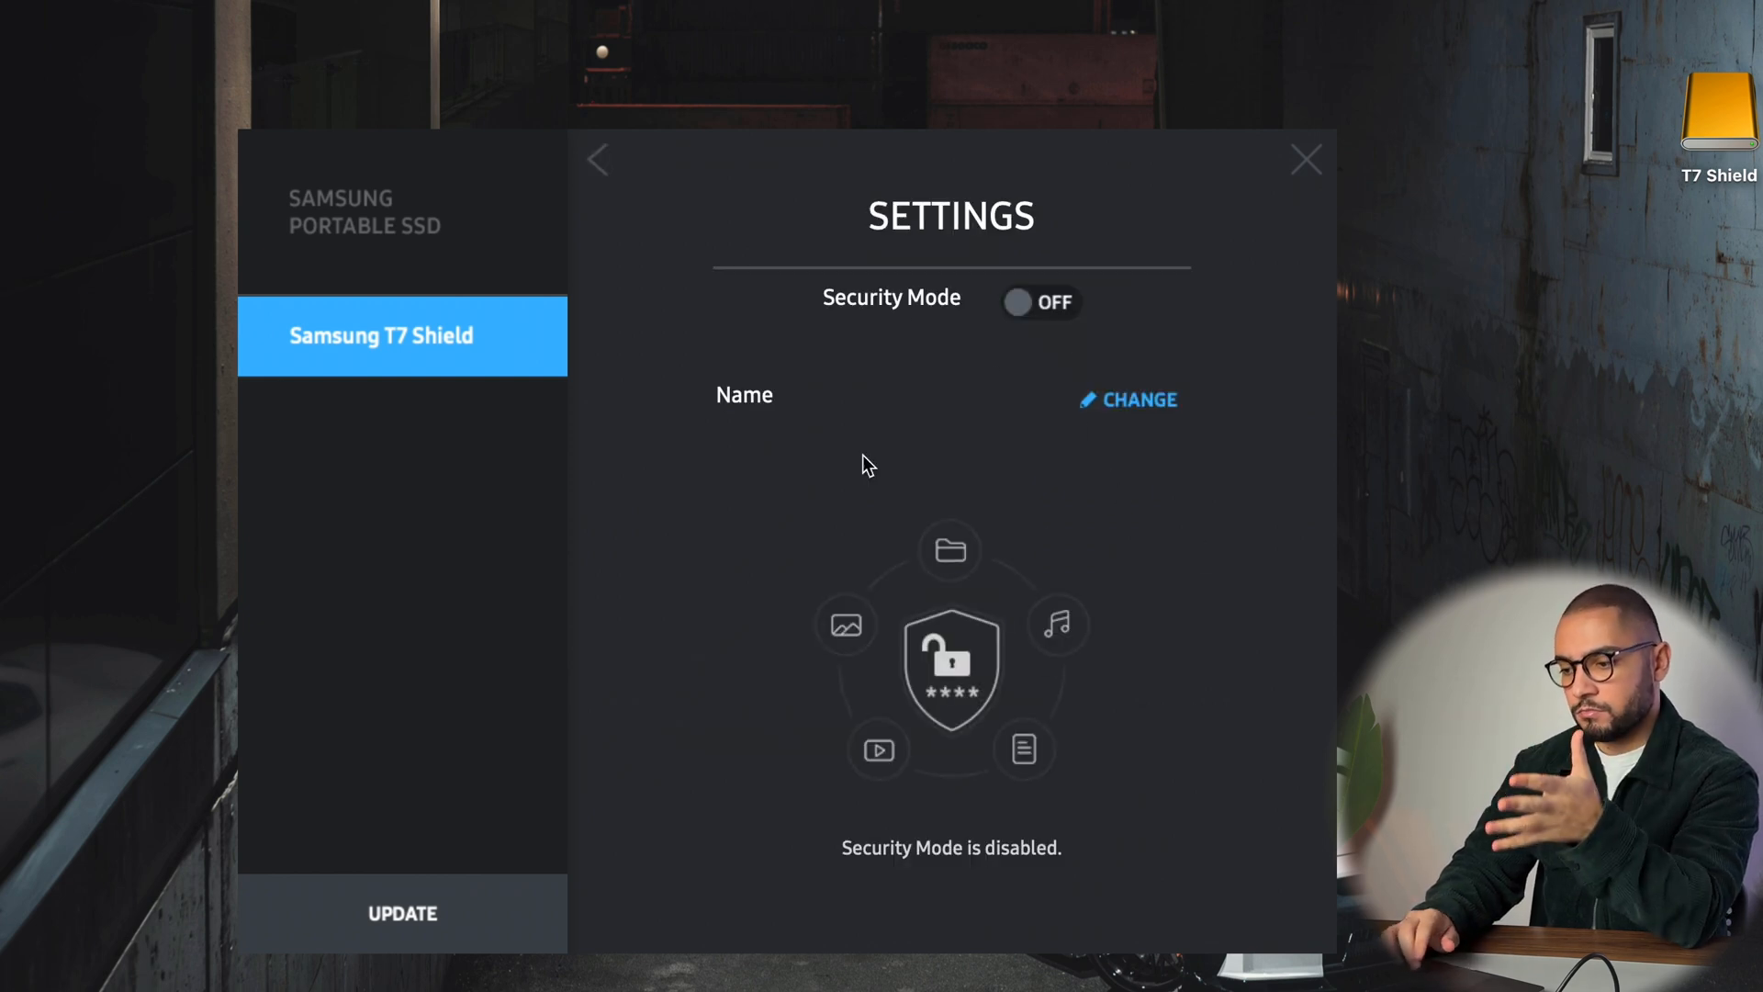
pyautogui.moveTo(1032, 832)
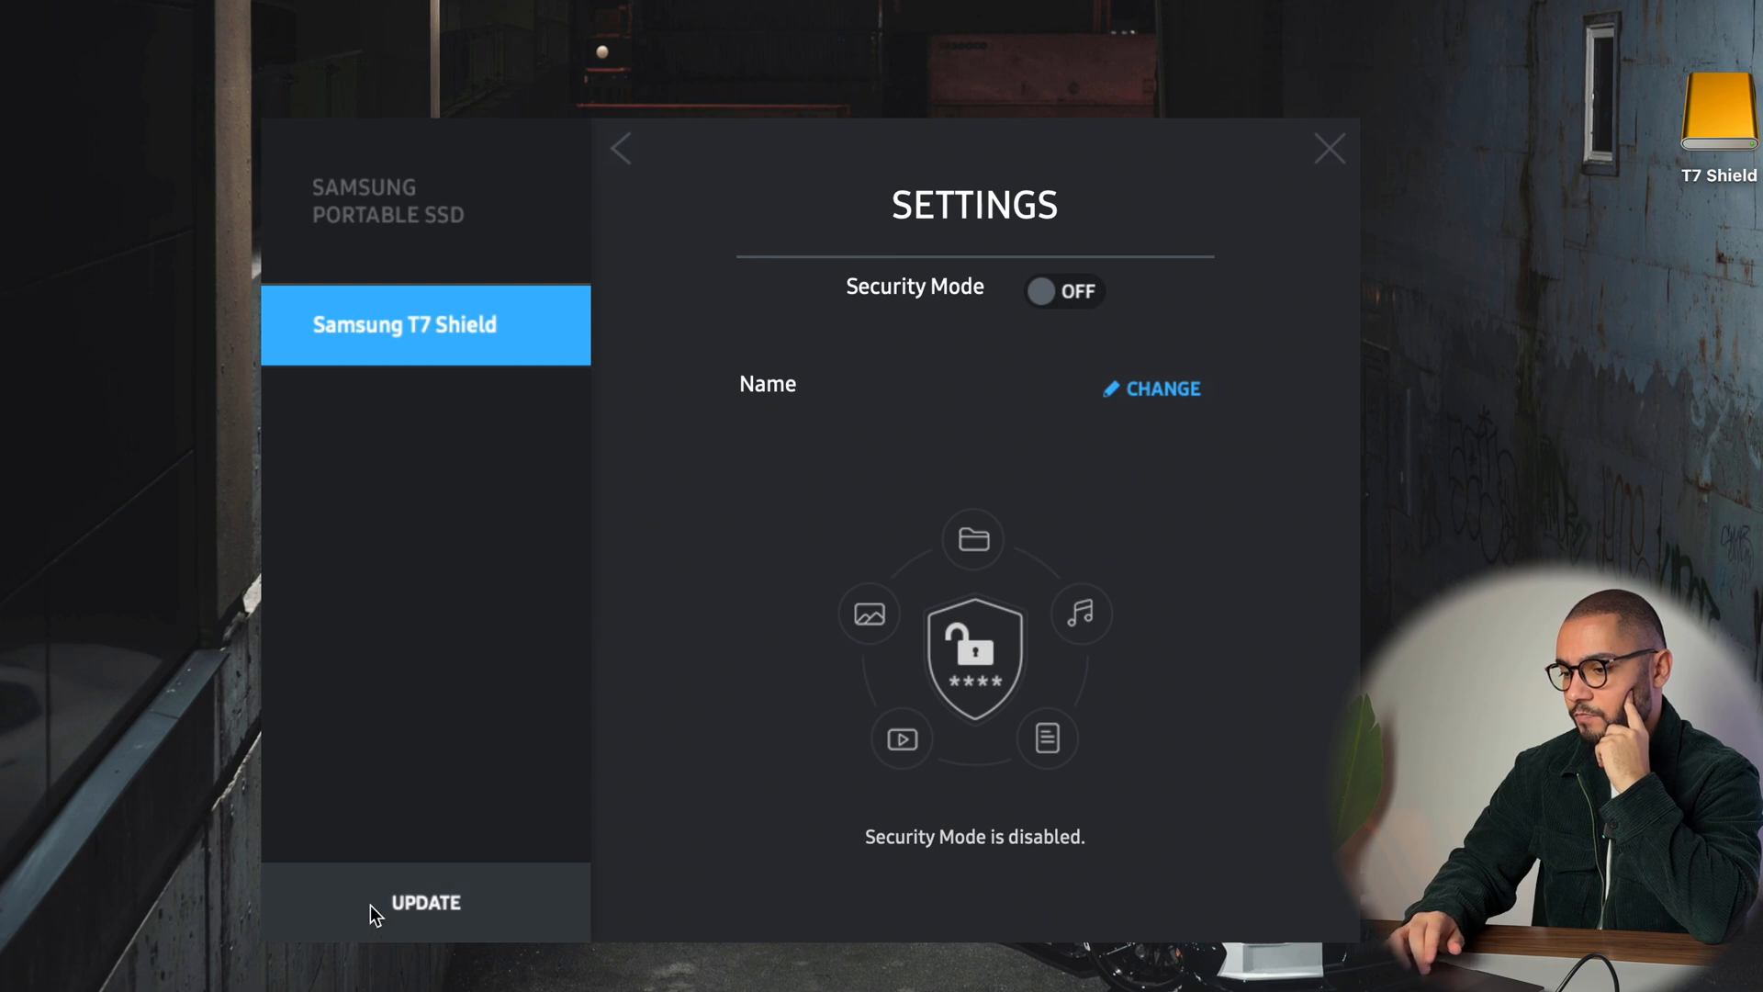
# Step: Check for a software update, which fails to reach the update server
pyautogui.click(424, 901)
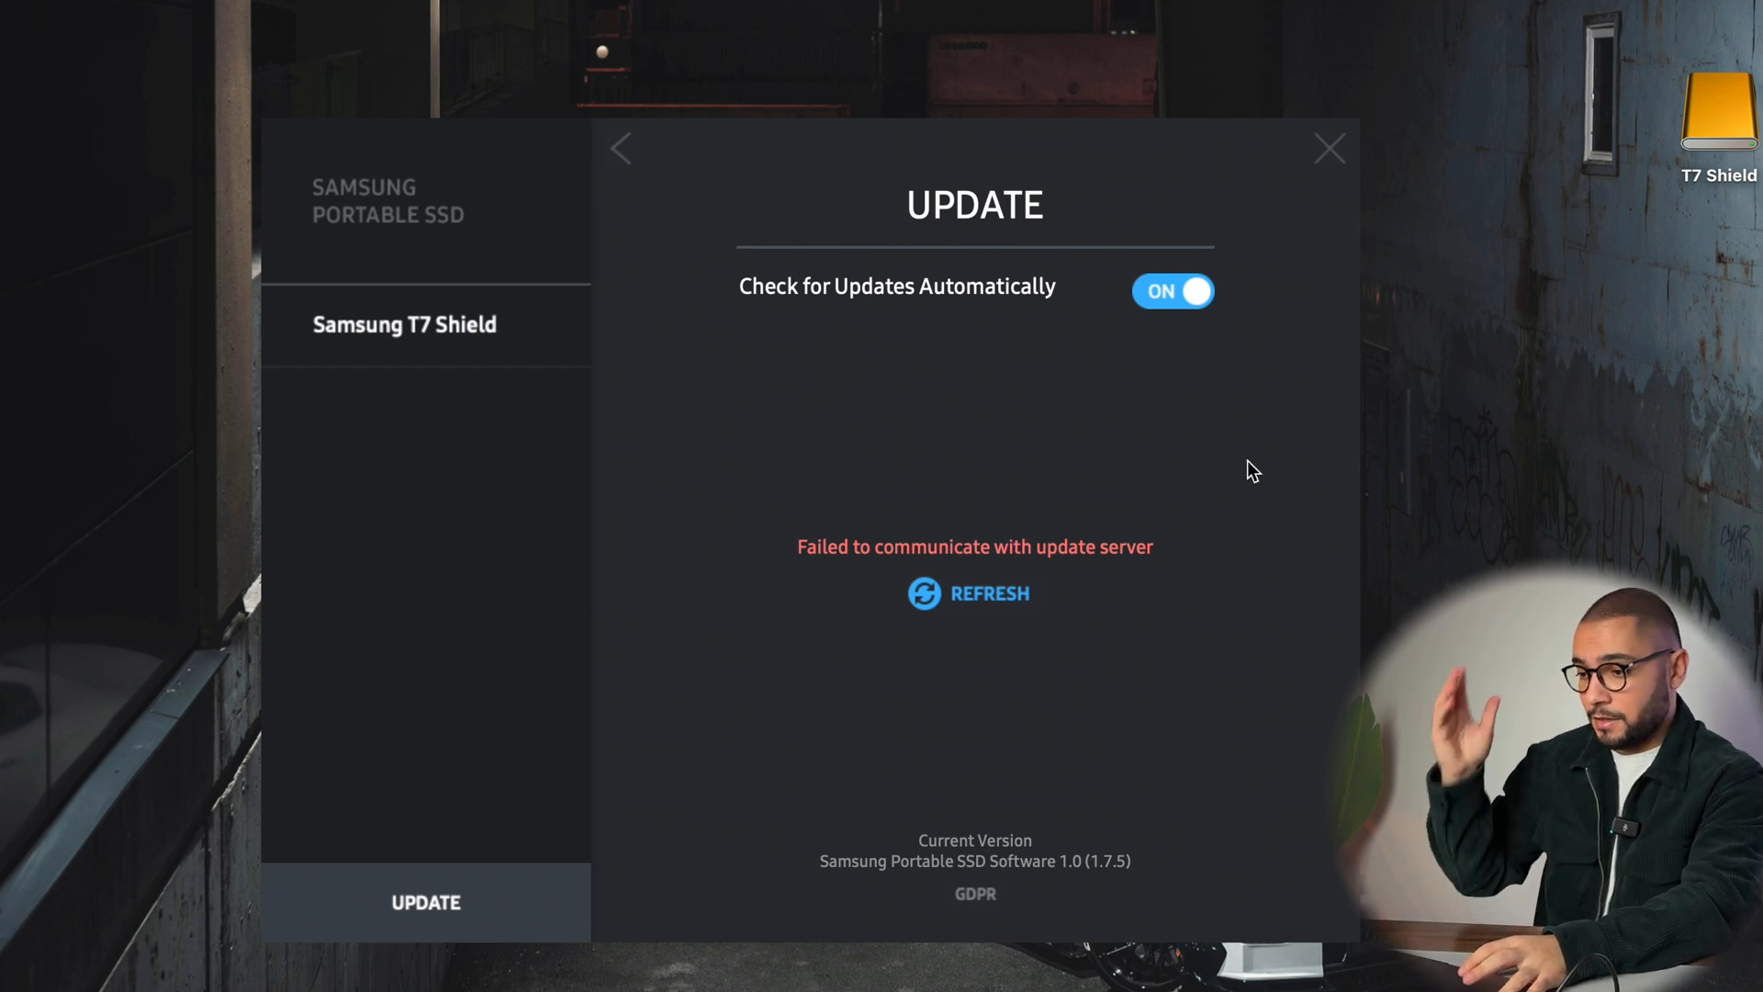
pyautogui.moveTo(1492, 540)
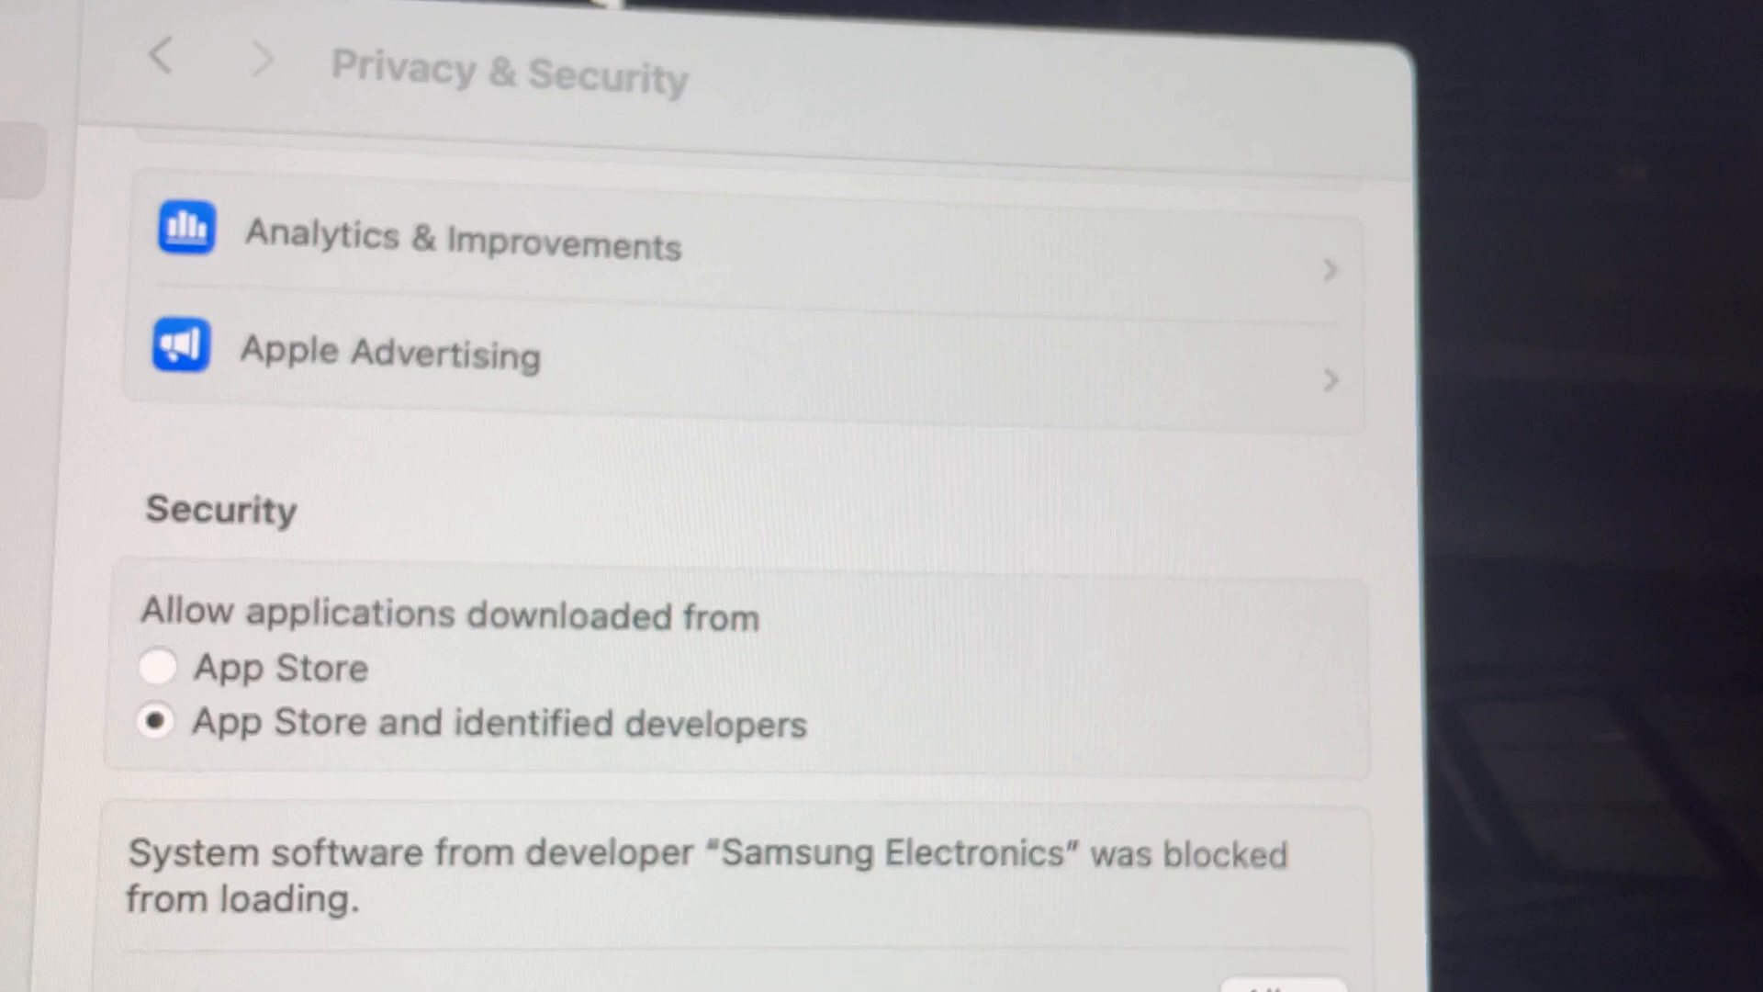
# Step: Allow the blocked Samsung Electronics system software in Privacy & Security
pyautogui.click(1461, 402)
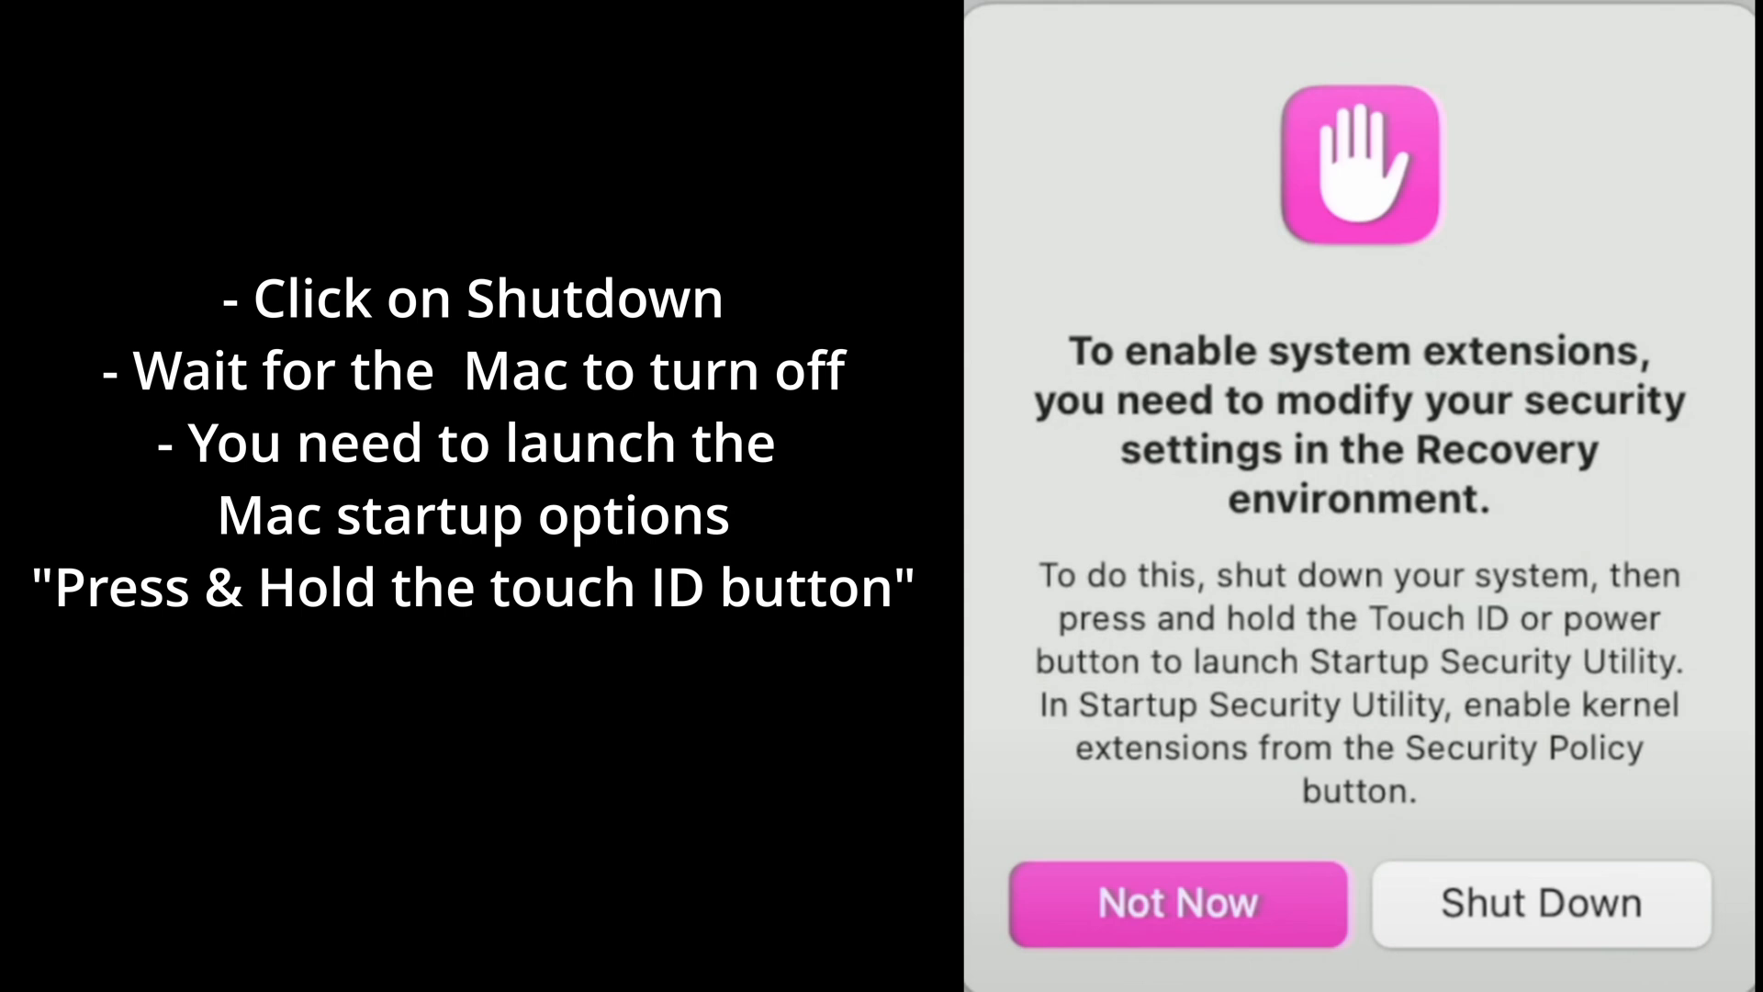
# Step: Dismiss the Recovery security notice and bring up the Apple menu power options
pyautogui.click(1541, 904)
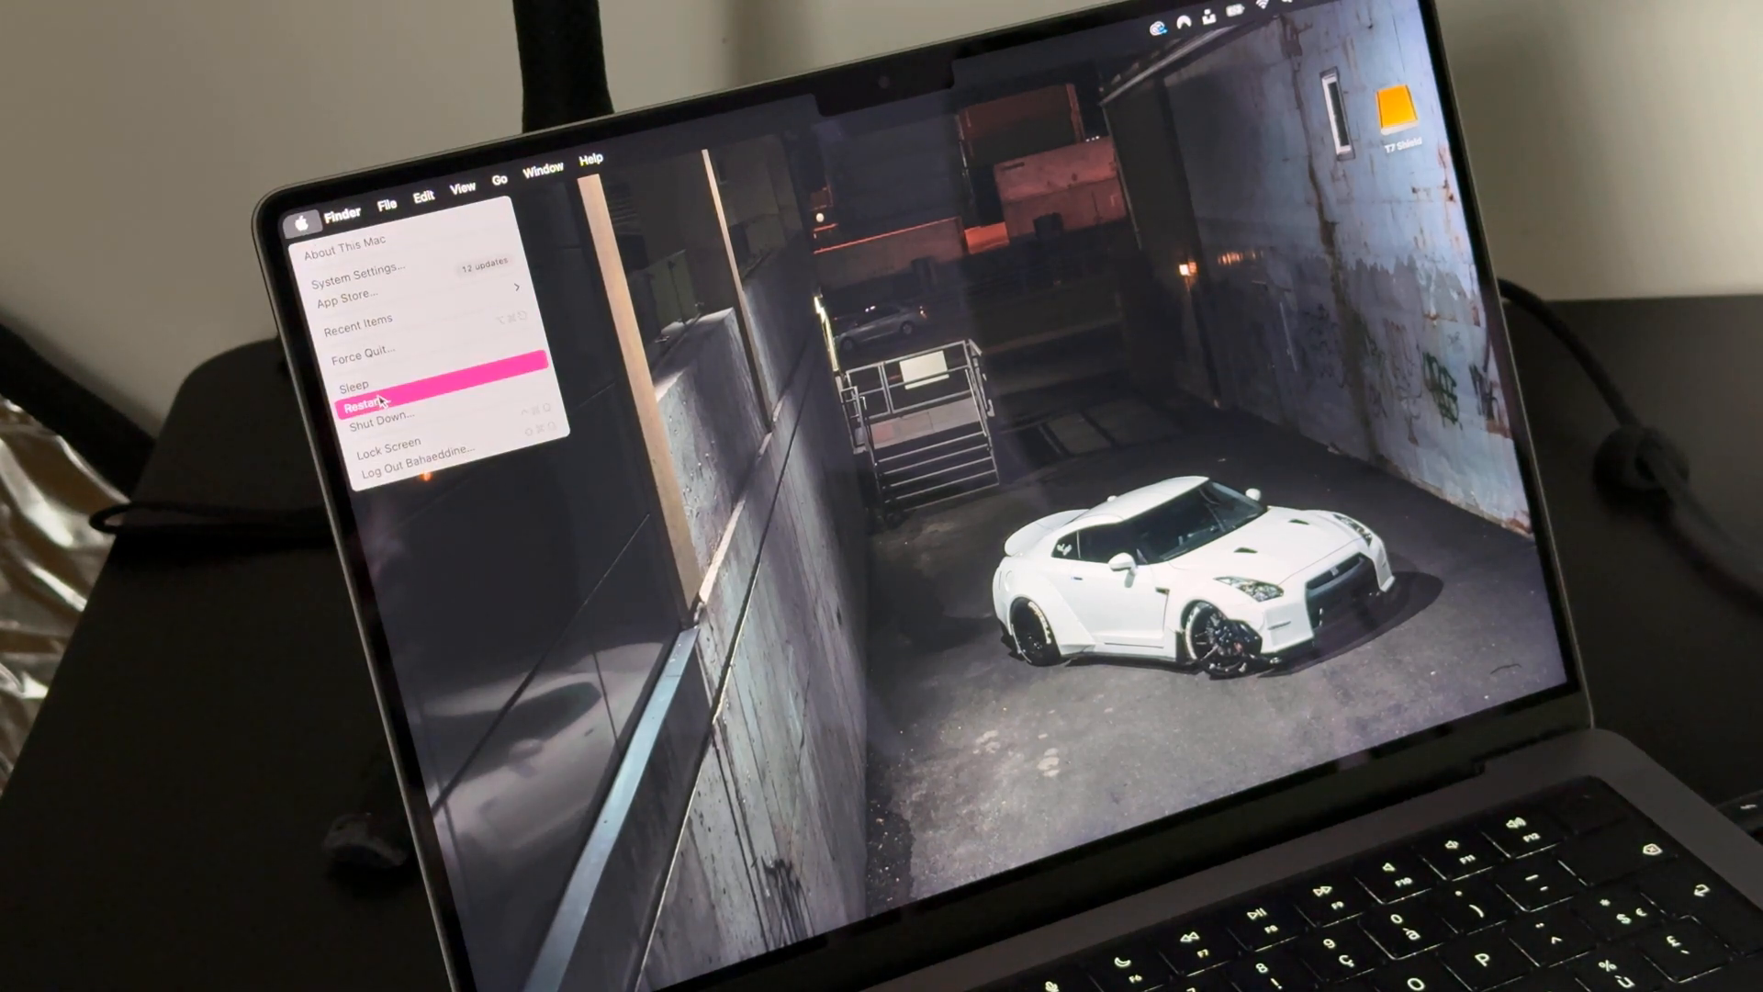
# Step: Restart the Mac into macOS Recovery with its recovery options showing
pyautogui.click(378, 415)
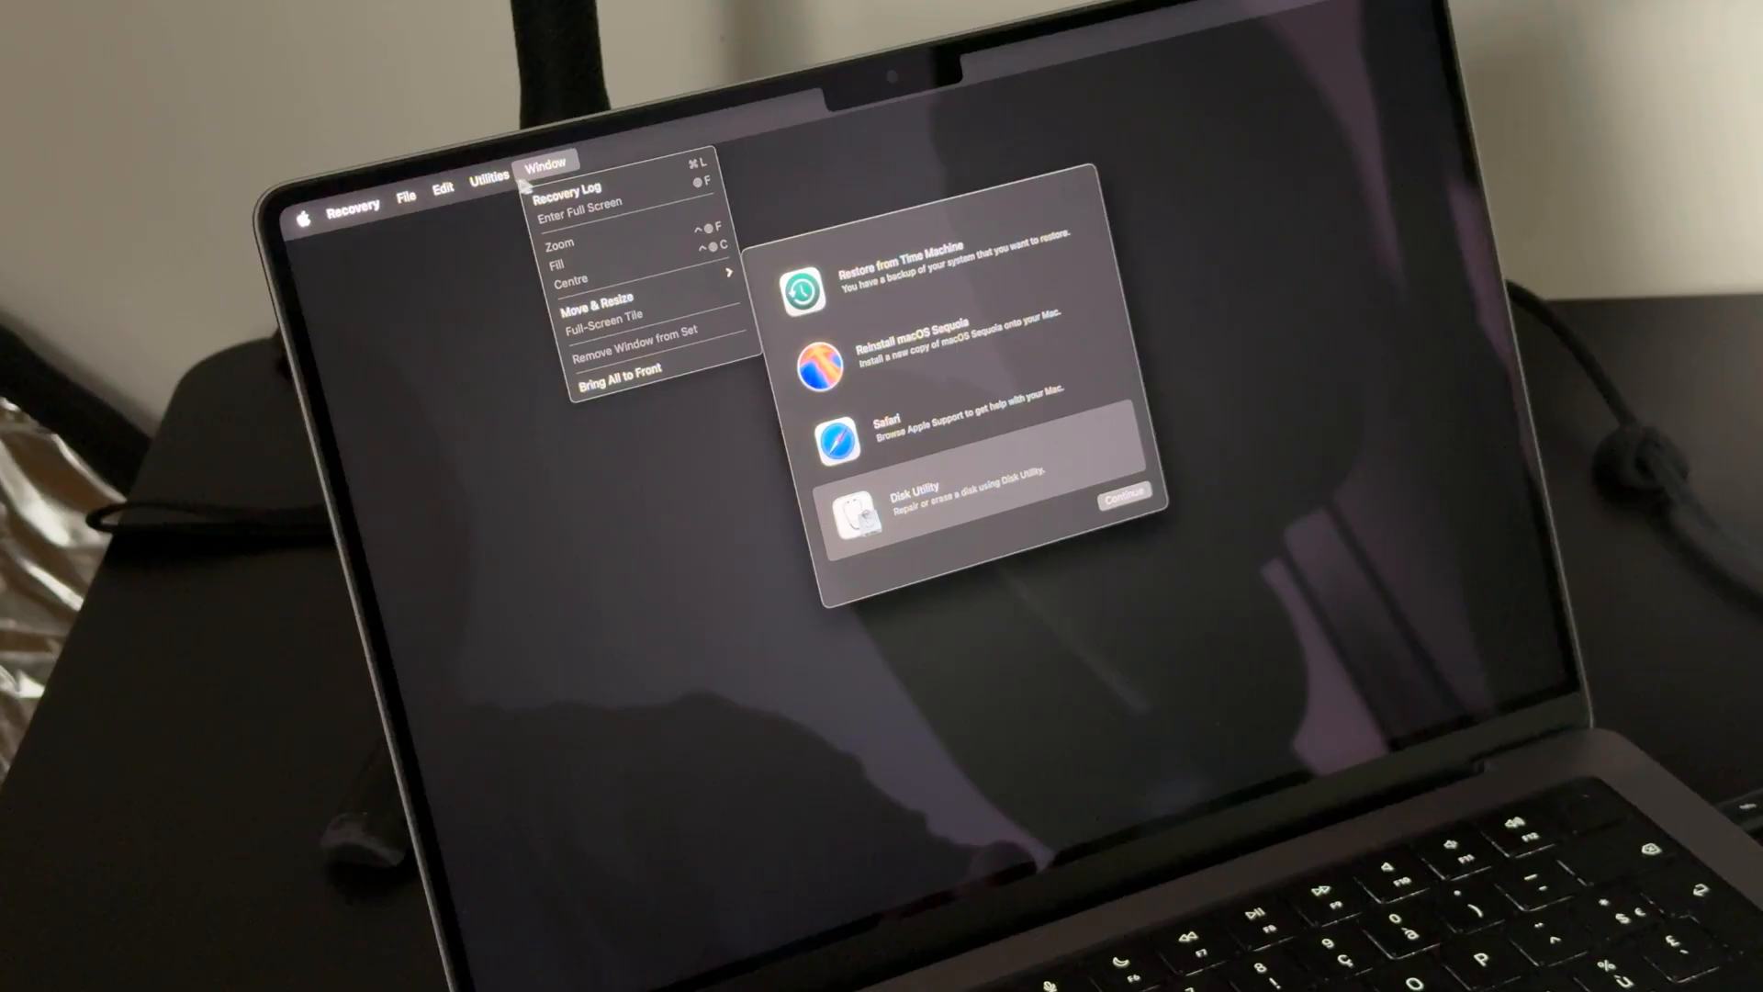
# Step: Launch Startup Security Utility, unlock Macintosh HD and apply its security policy changes
pyautogui.click(484, 204)
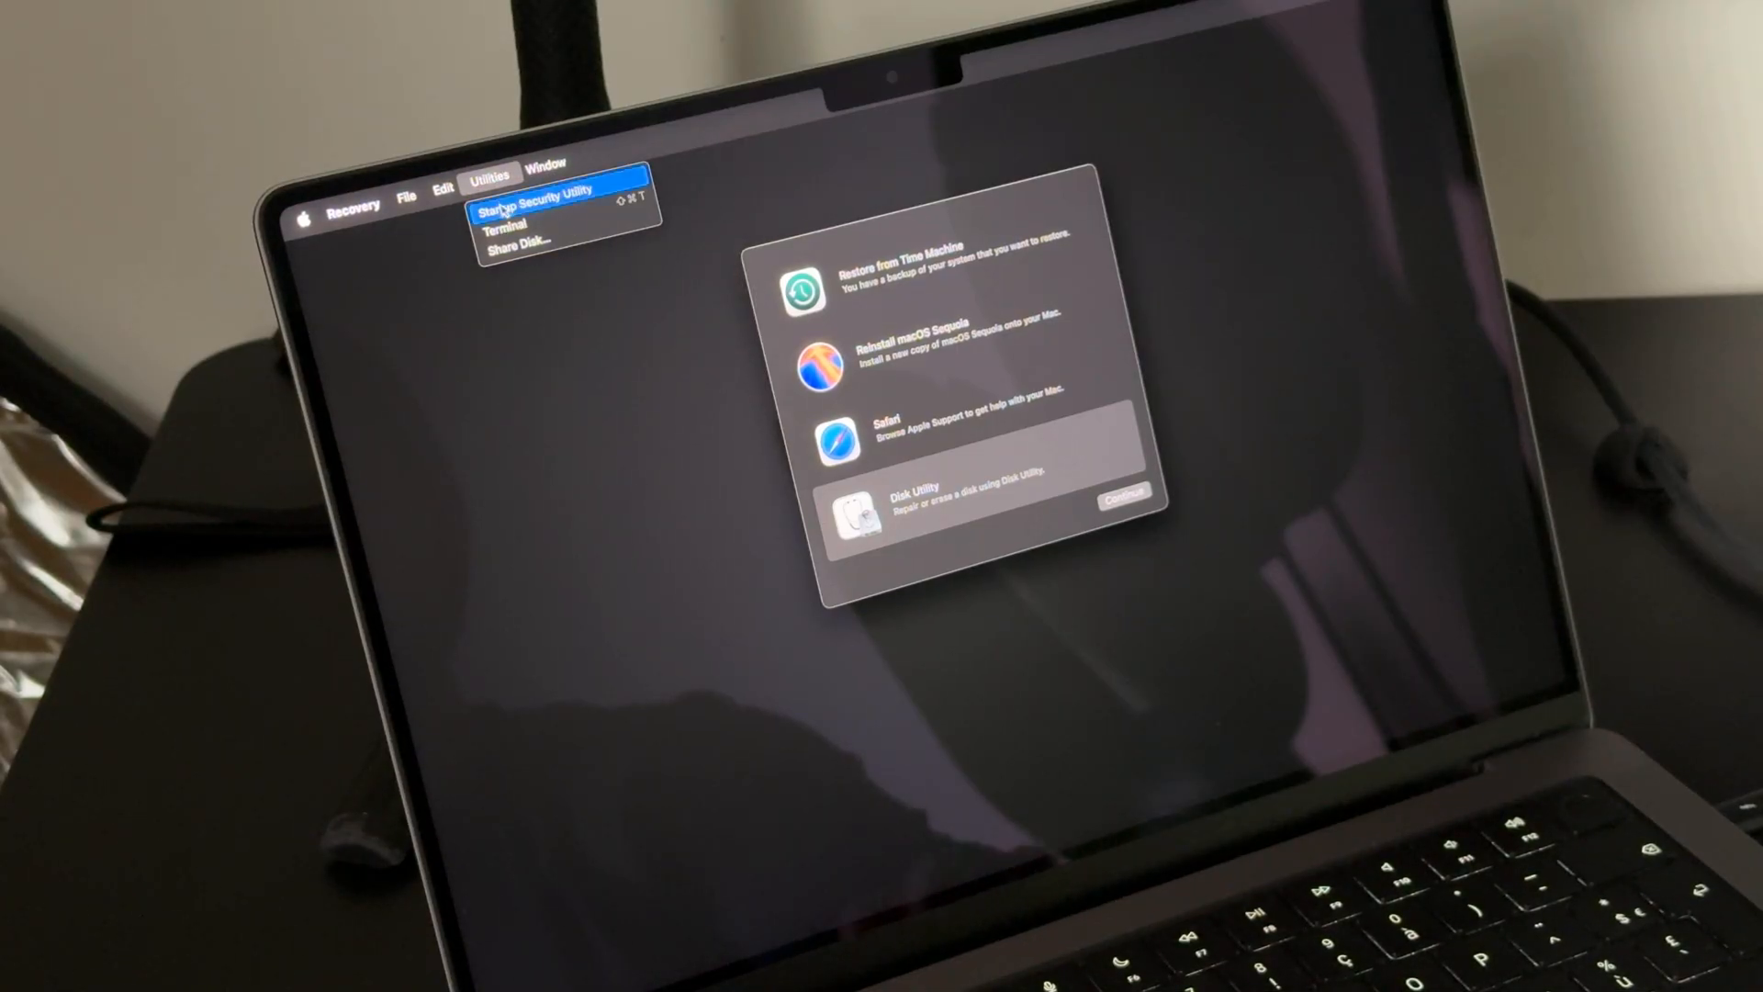
pyautogui.click(514, 208)
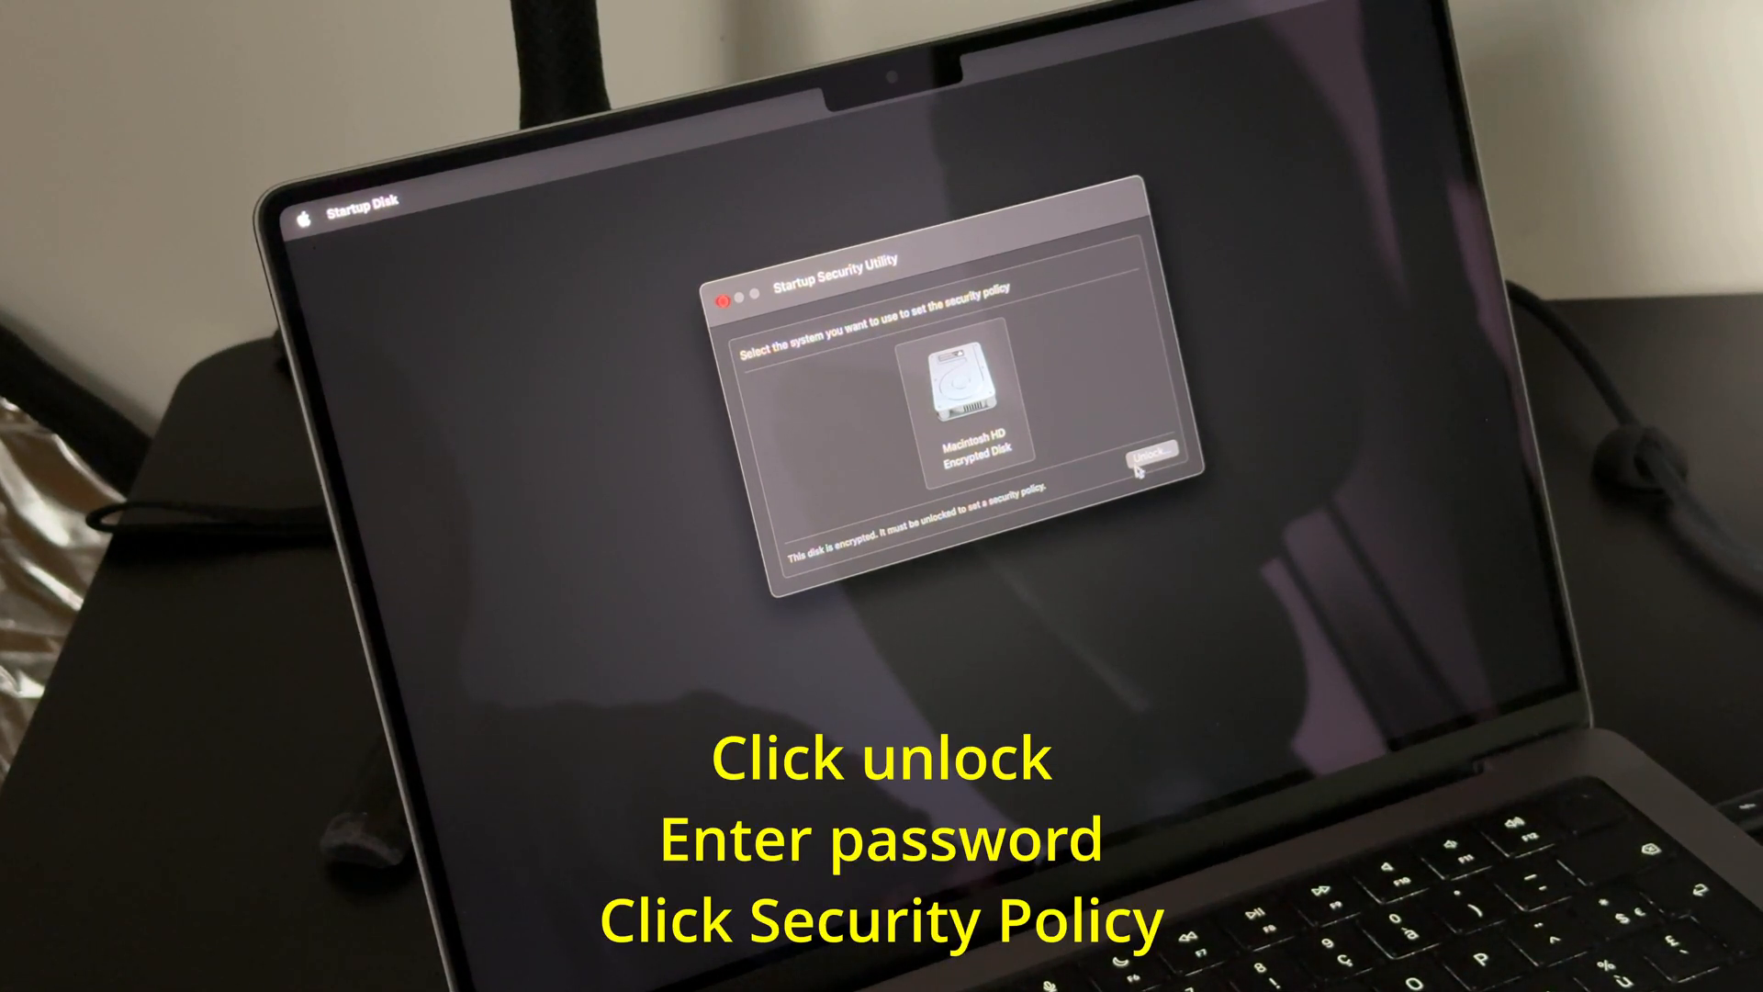
pyautogui.click(1148, 456)
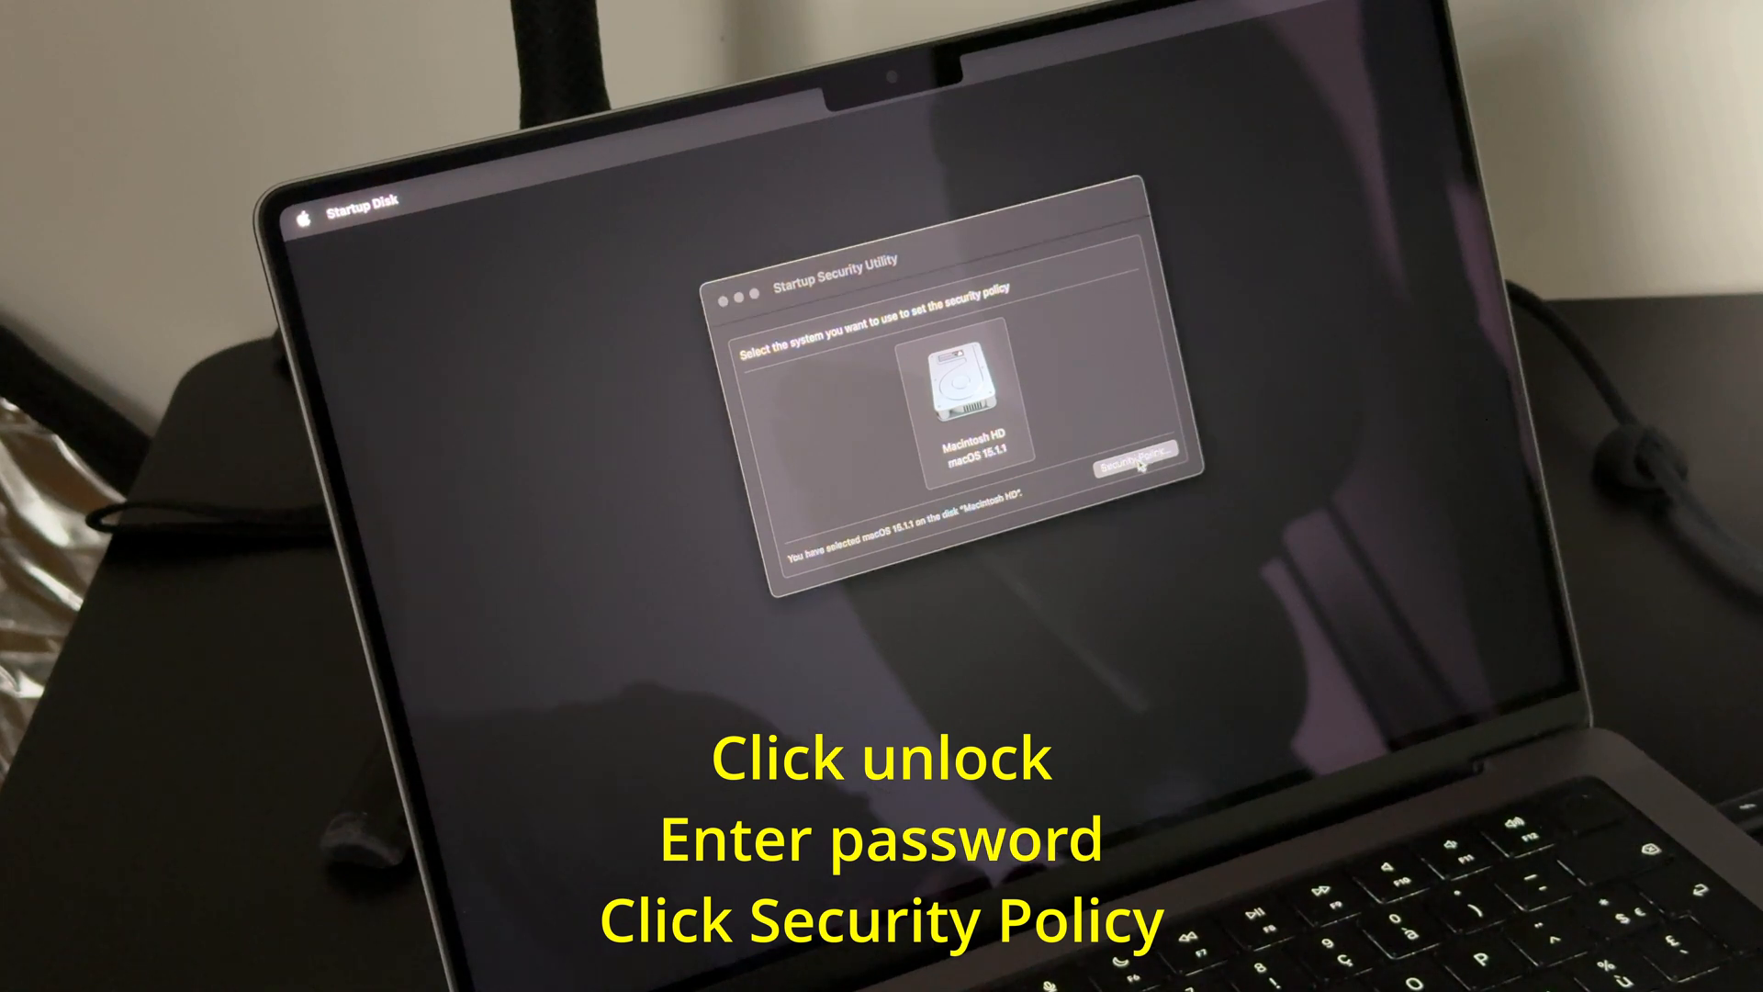
pyautogui.click(1135, 465)
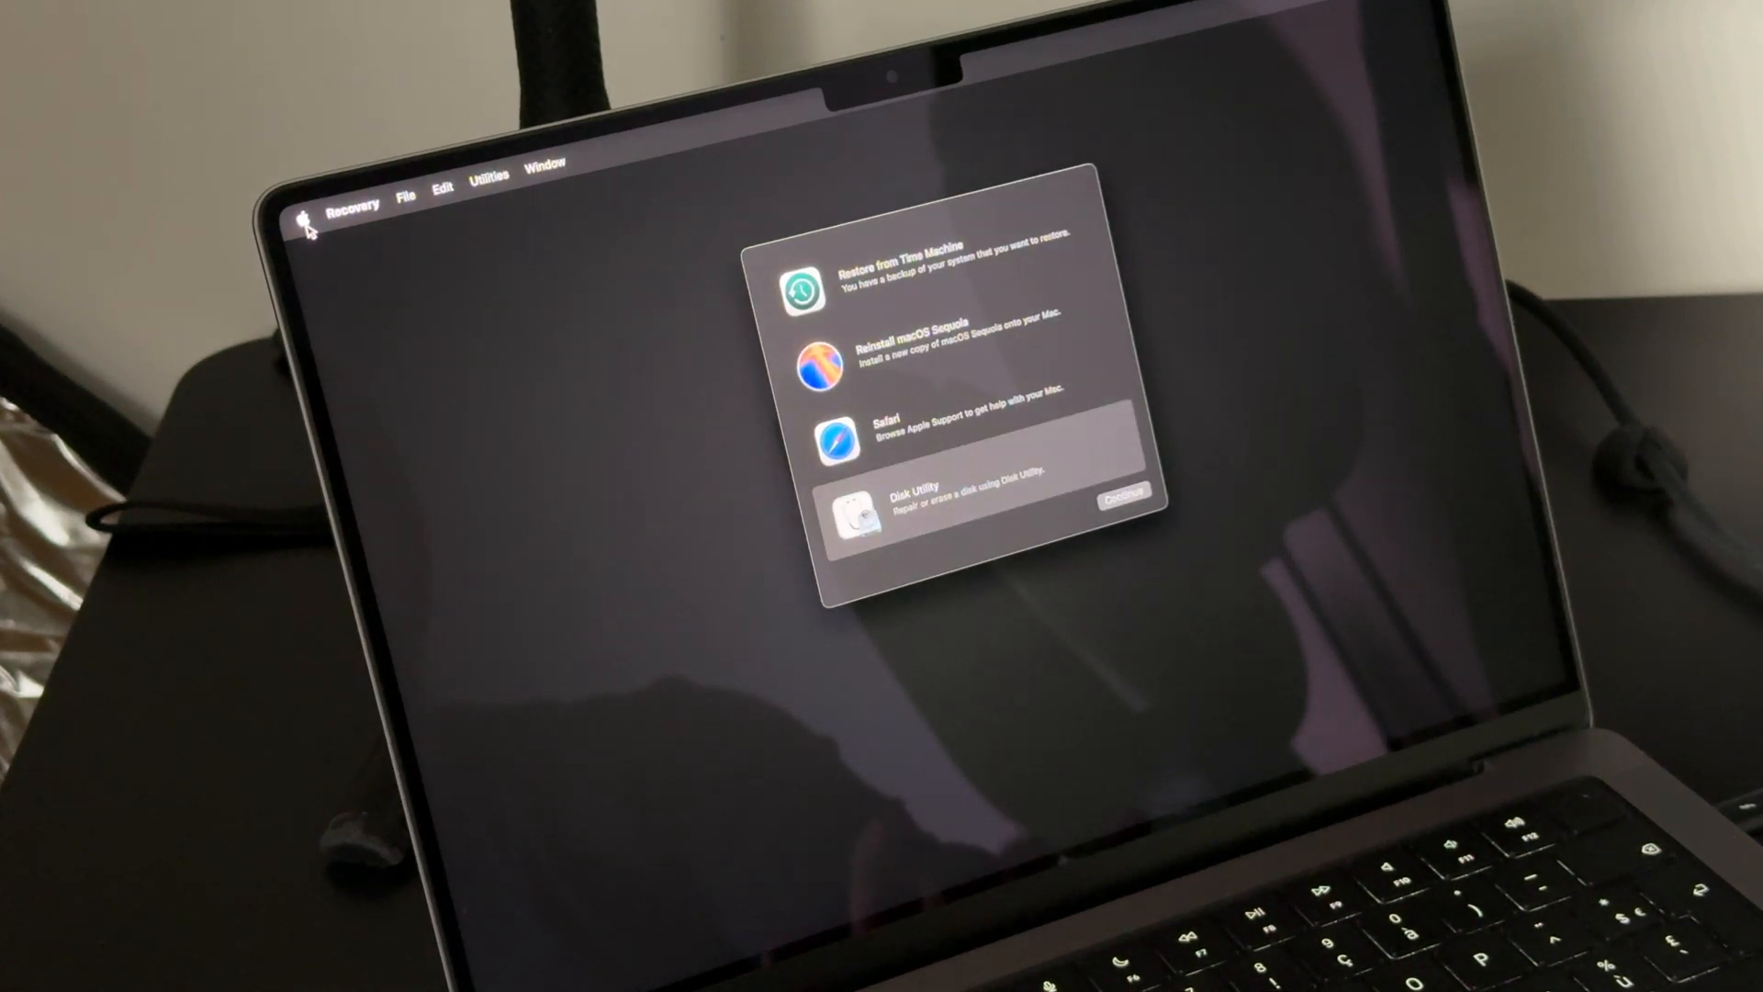
# Step: Restart into macOS and review Privacy & Security, now without the Samsung block notice
pyautogui.click(308, 213)
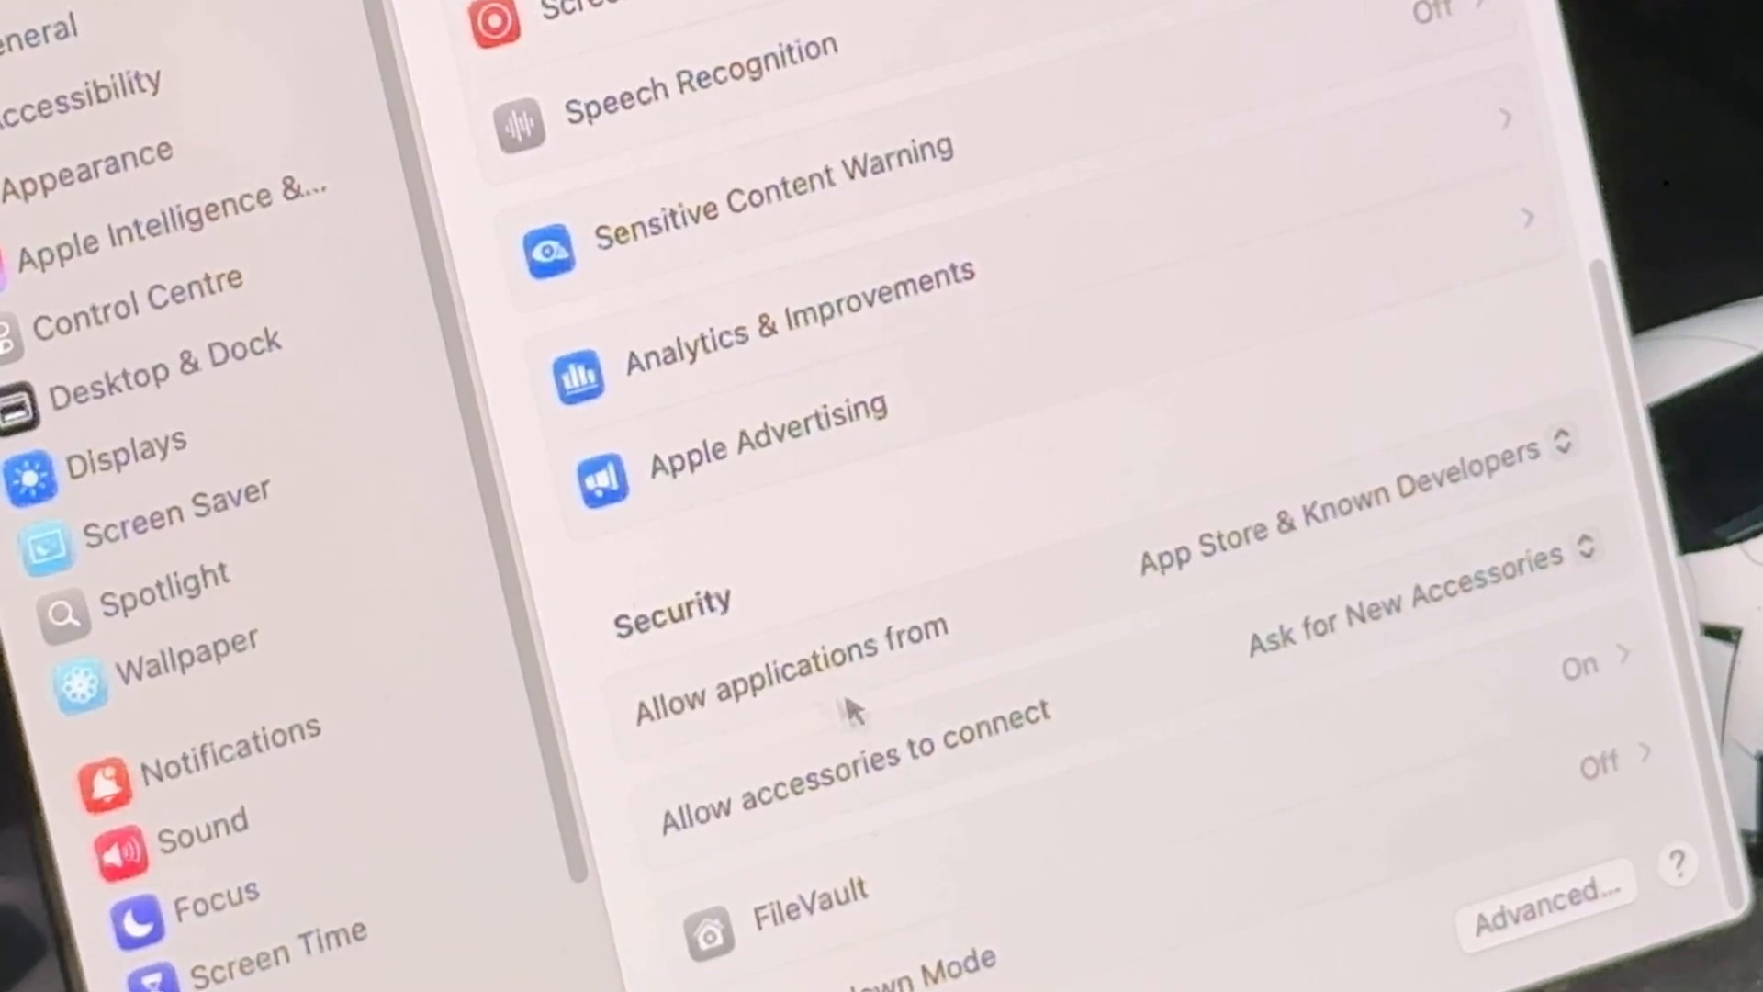
pyautogui.moveTo(1356, 577)
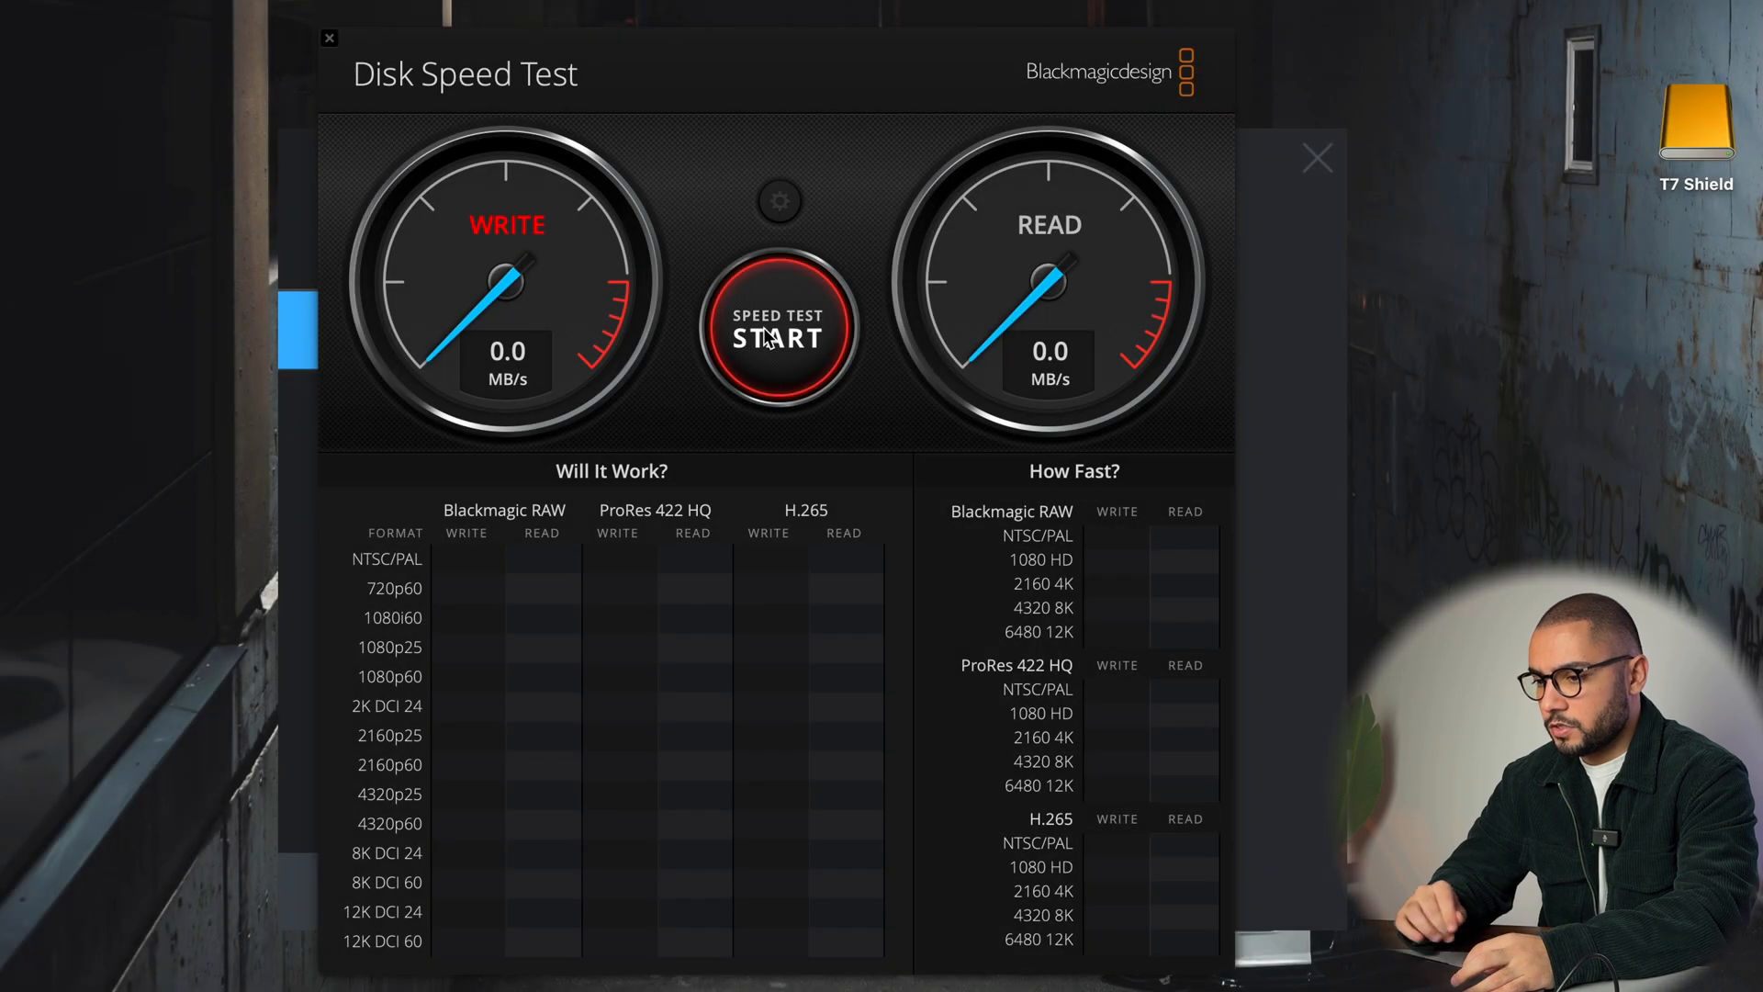
# Step: Run the speed test, measuring about 872.4 MB/s write and 680.0 MB/s read
pyautogui.click(783, 332)
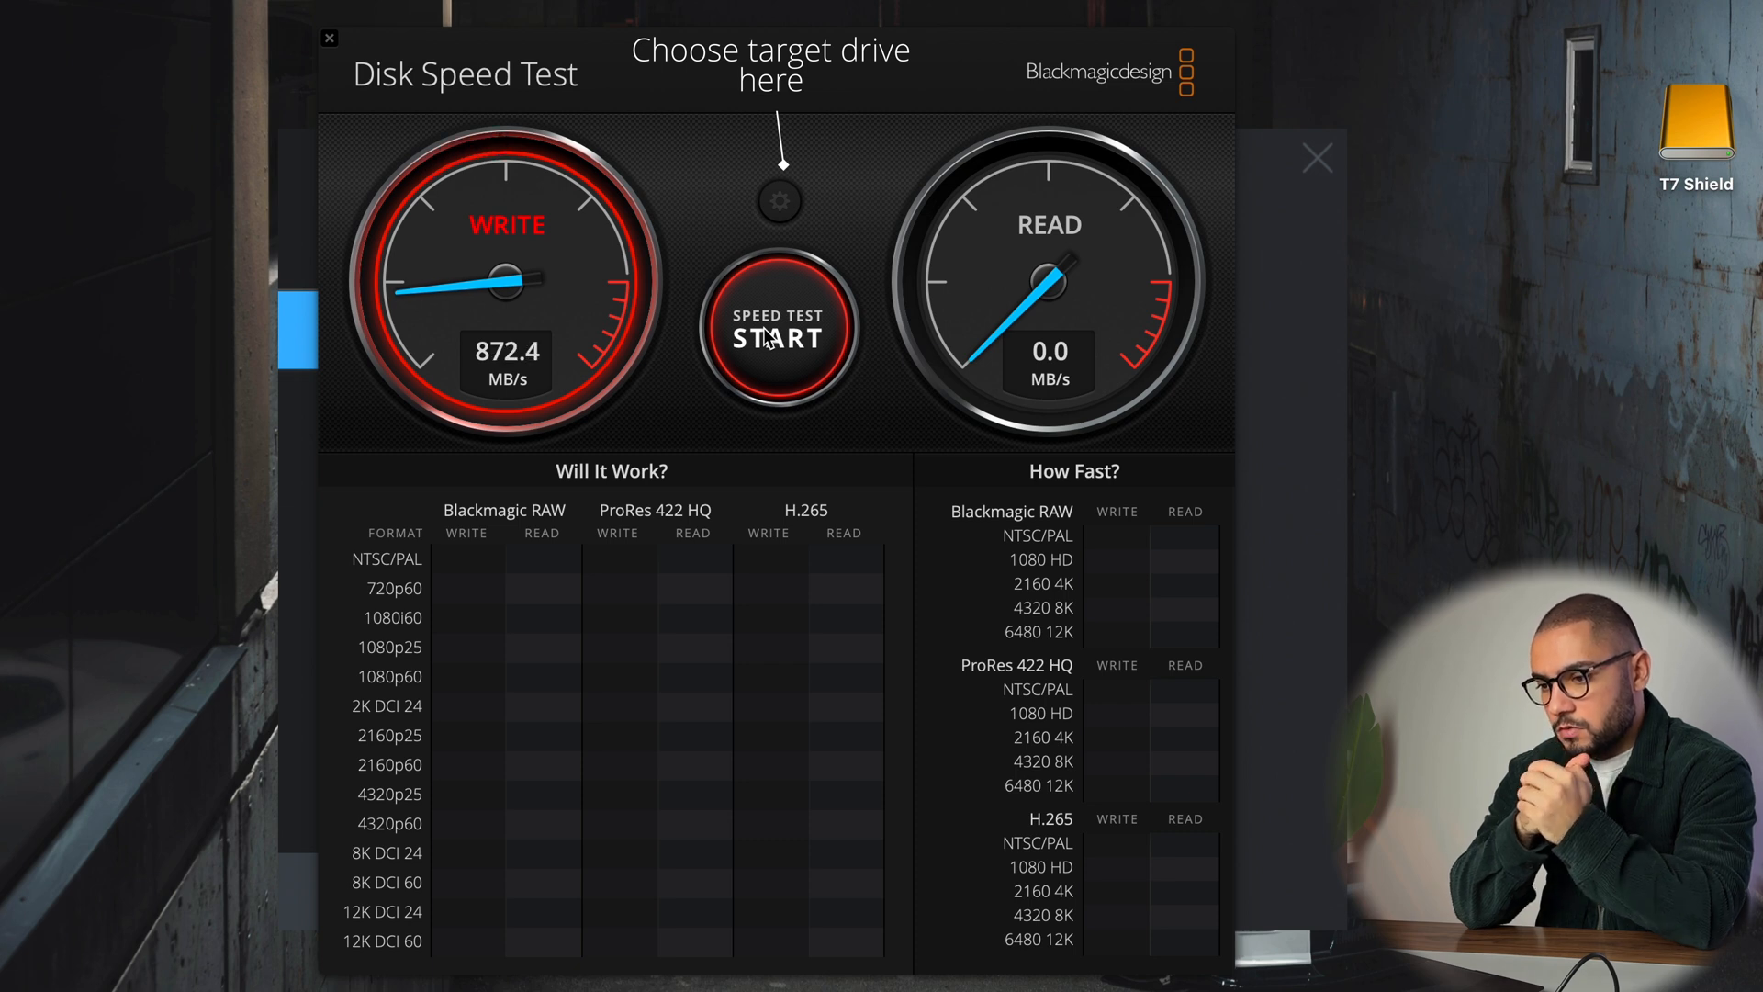
pyautogui.click(778, 334)
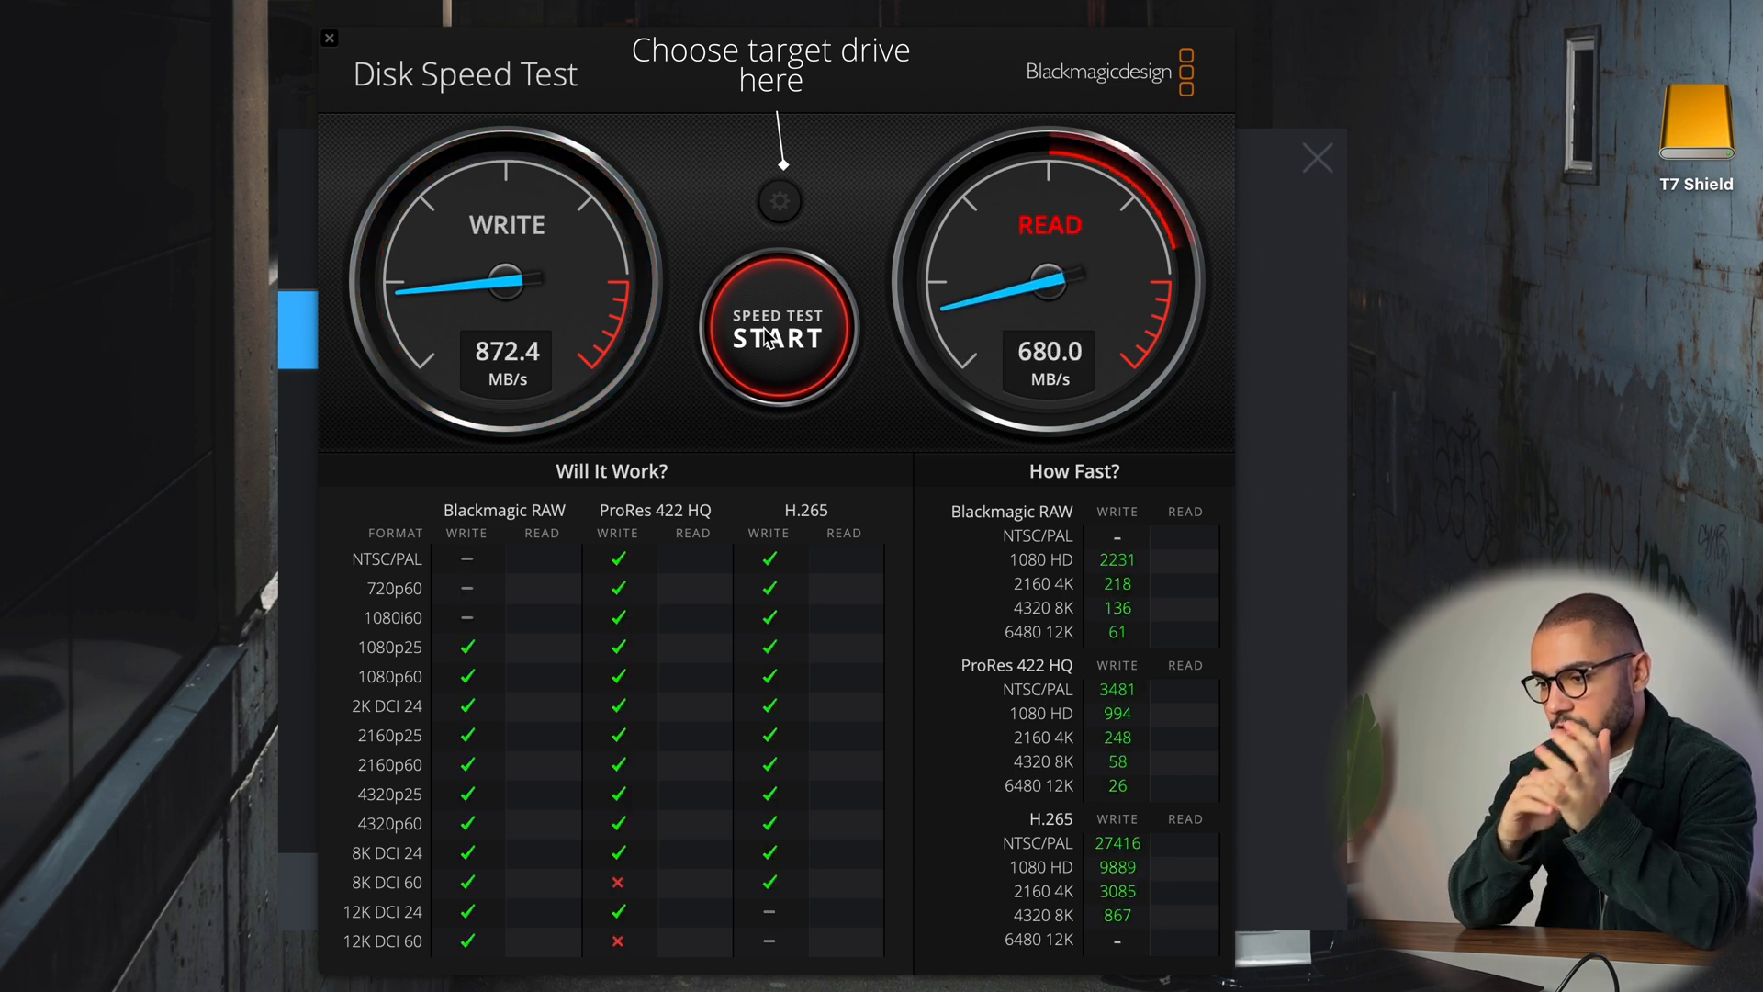